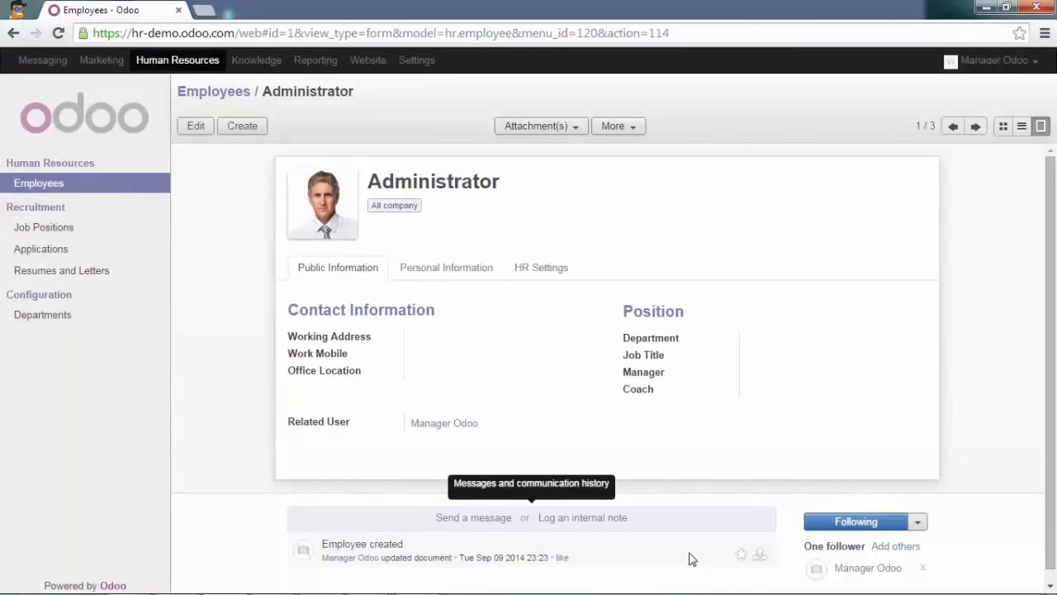
mouse_move(416, 60)
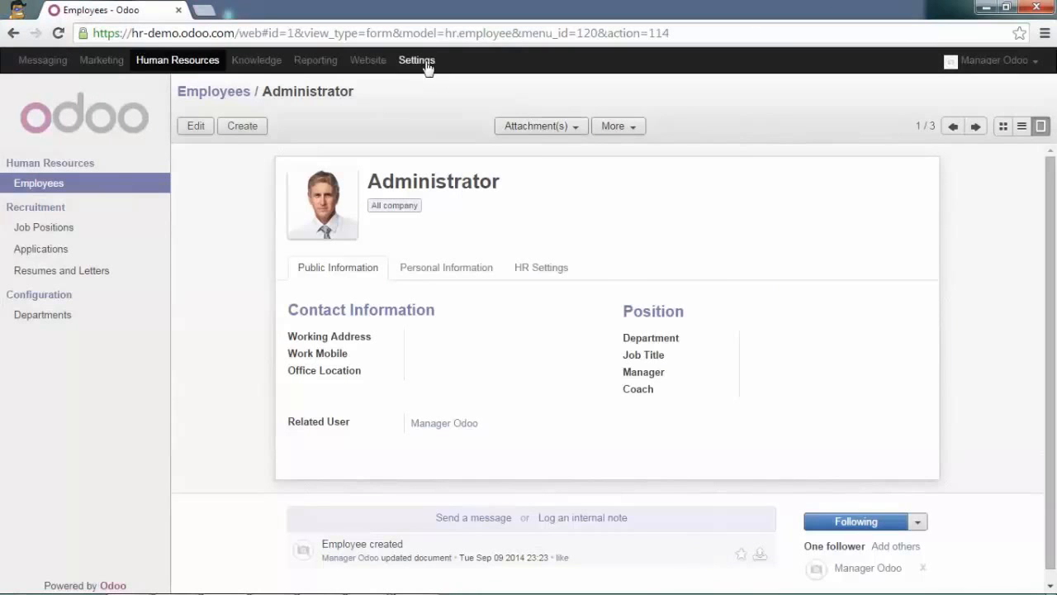
- Enable 'Manage holidays, leaves and allocation requests' in Human Resources settings and apply it
left_click(416, 60)
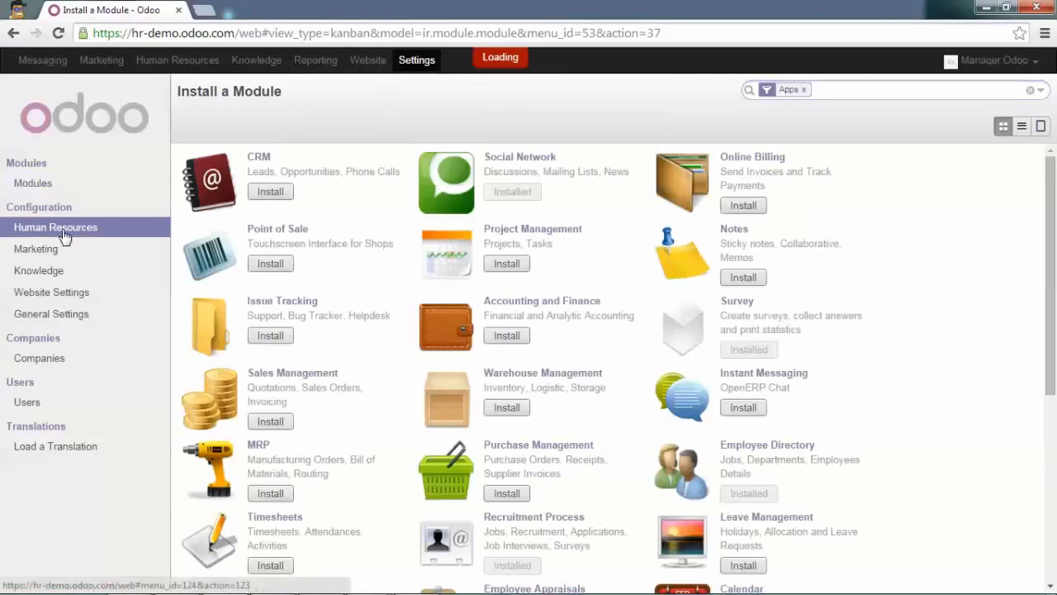
left_click(56, 226)
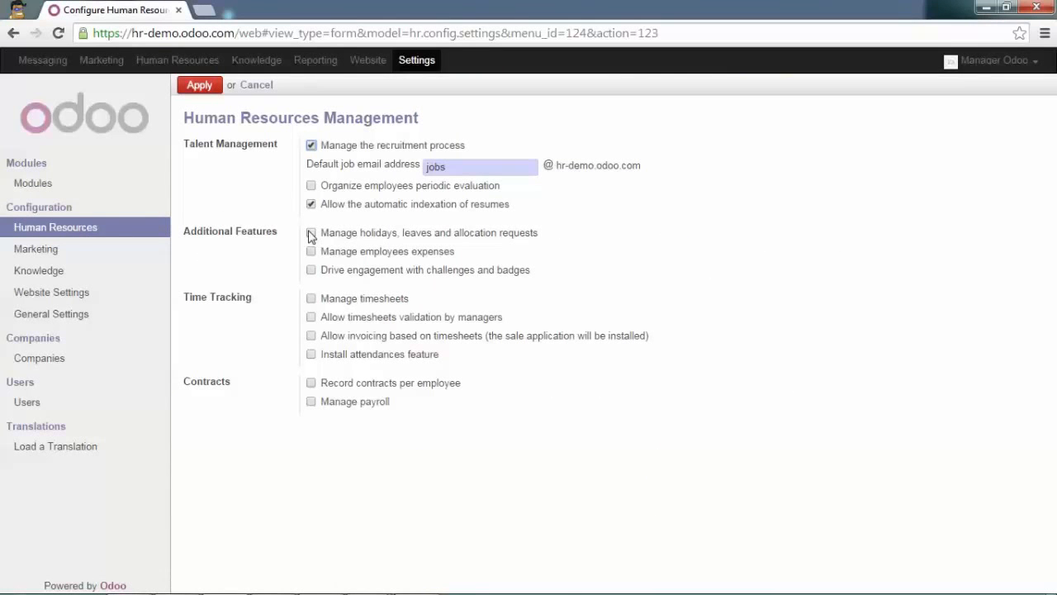
left_click(310, 231)
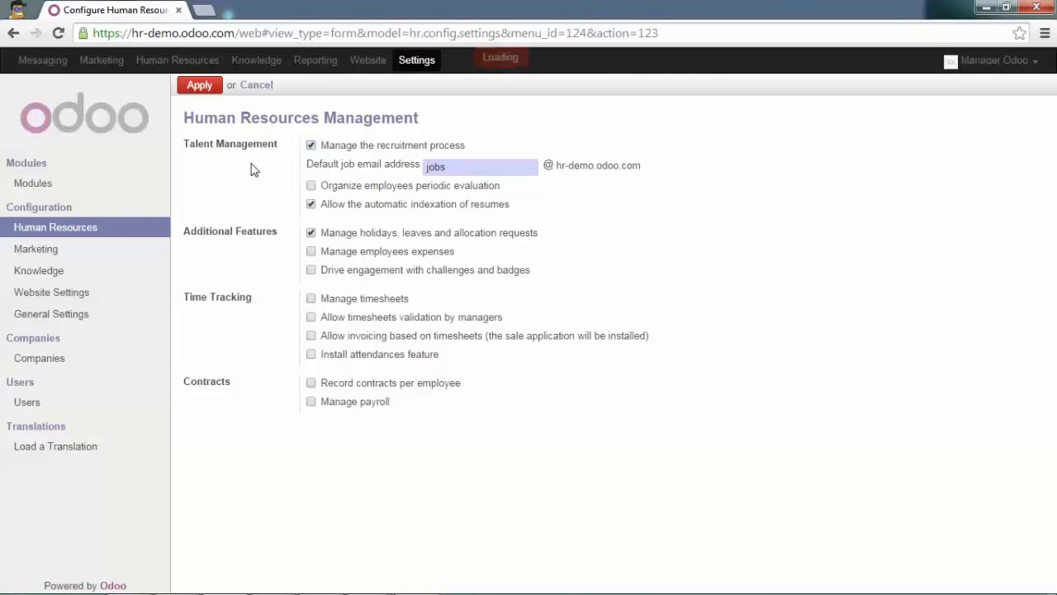
left_click(199, 84)
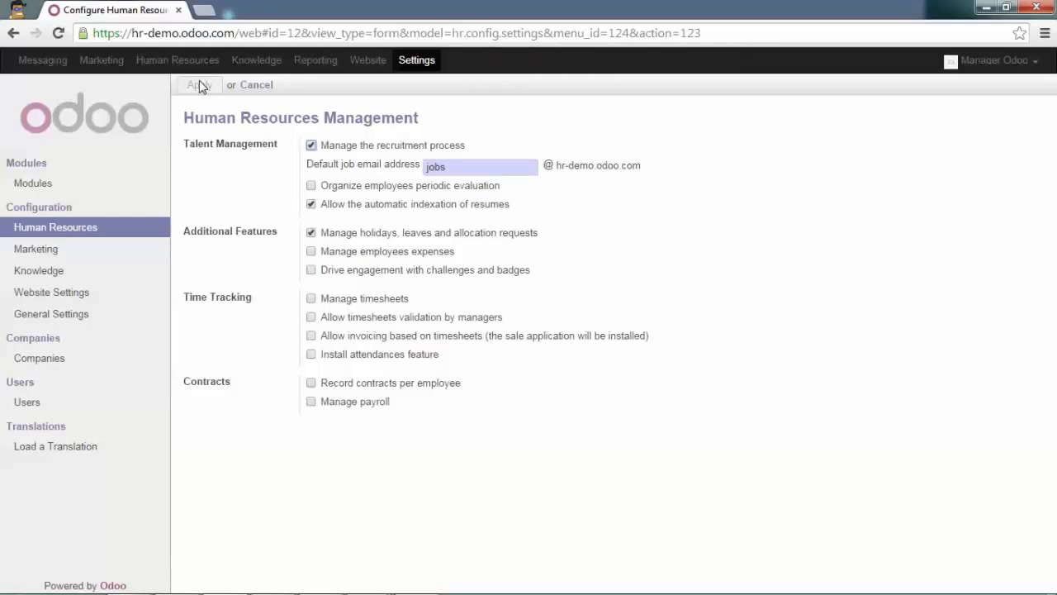
left_click(198, 84)
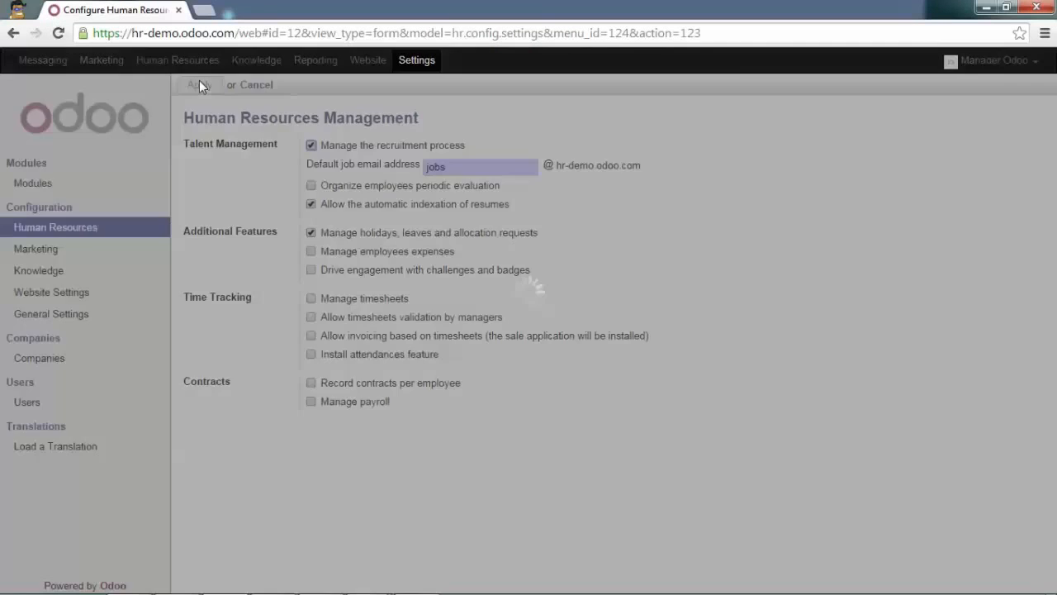
left_click(199, 85)
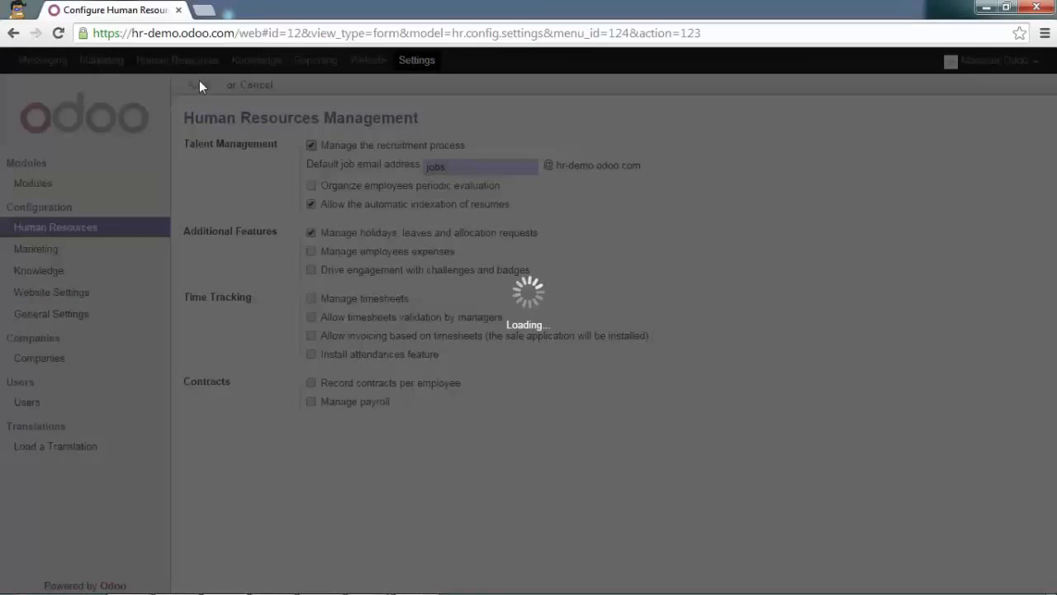
left_click(198, 84)
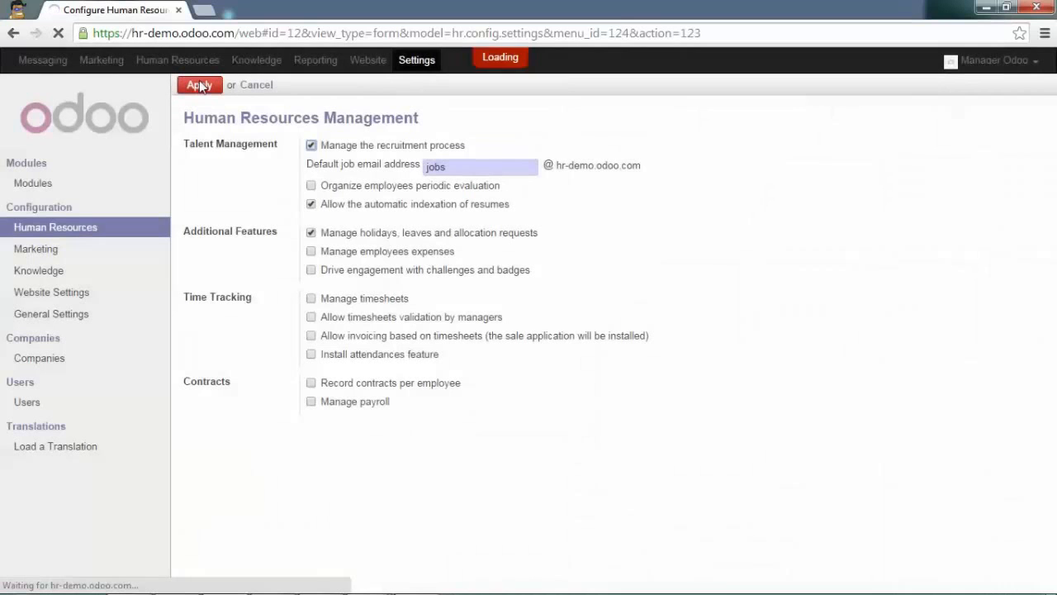
left_click(198, 84)
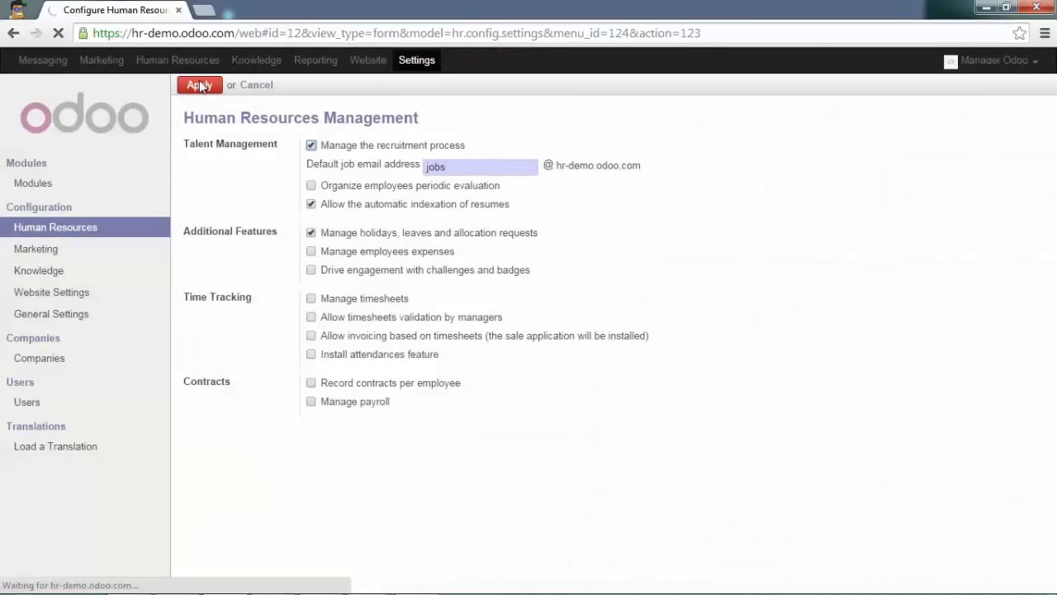
left_click(198, 85)
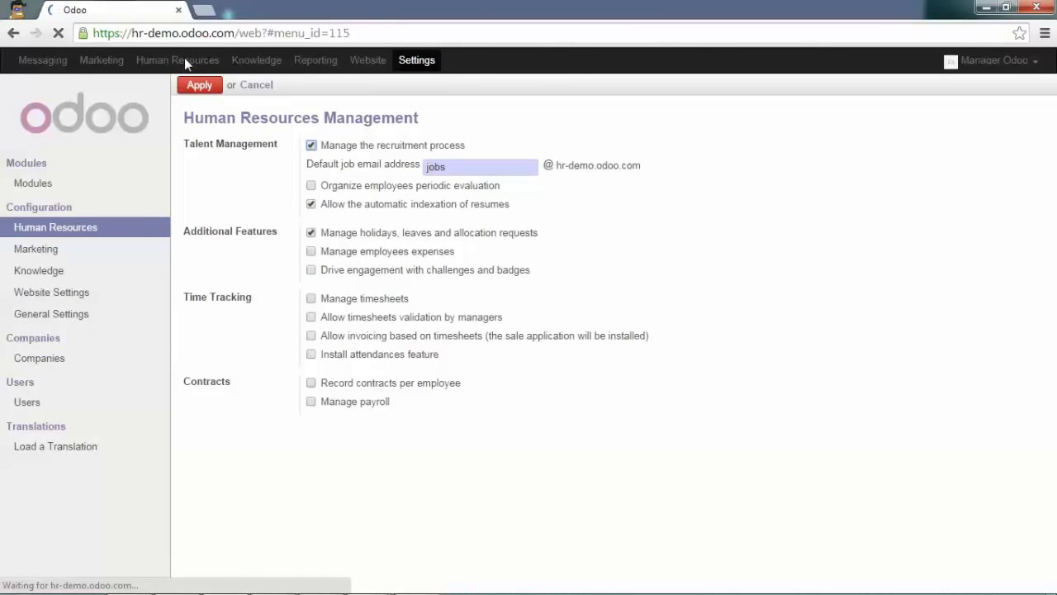
- Open the Administrator employee record and step forward through the employee records
left_click(177, 59)
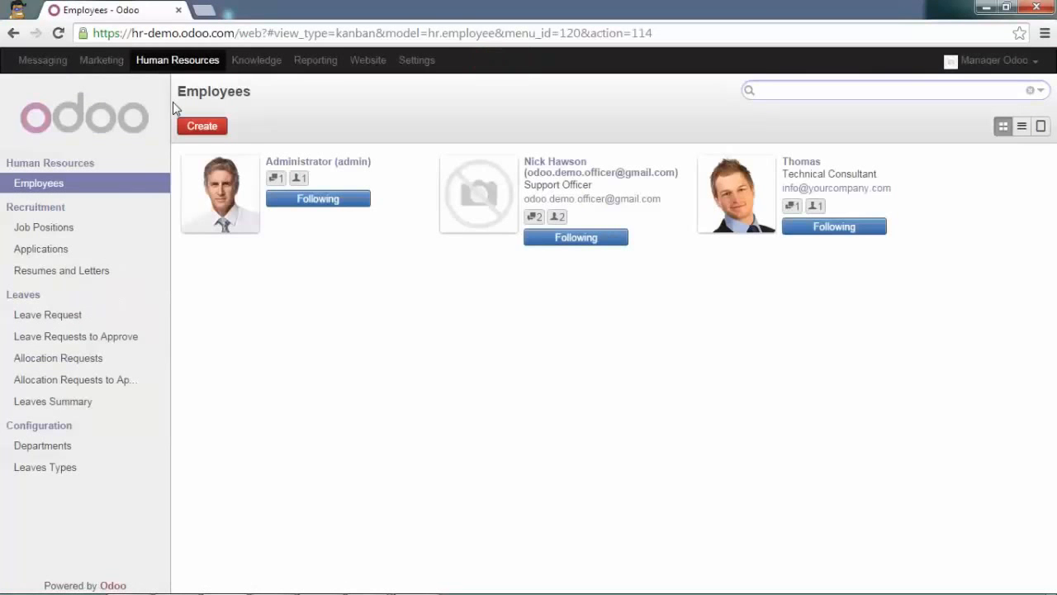
mouse_move(274, 163)
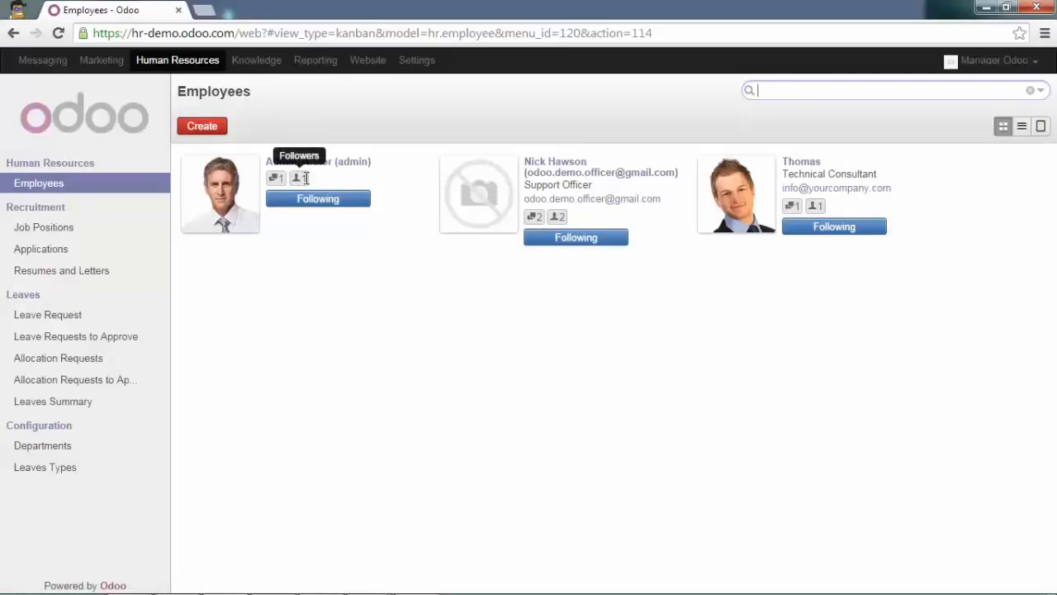
mouse_move(339, 168)
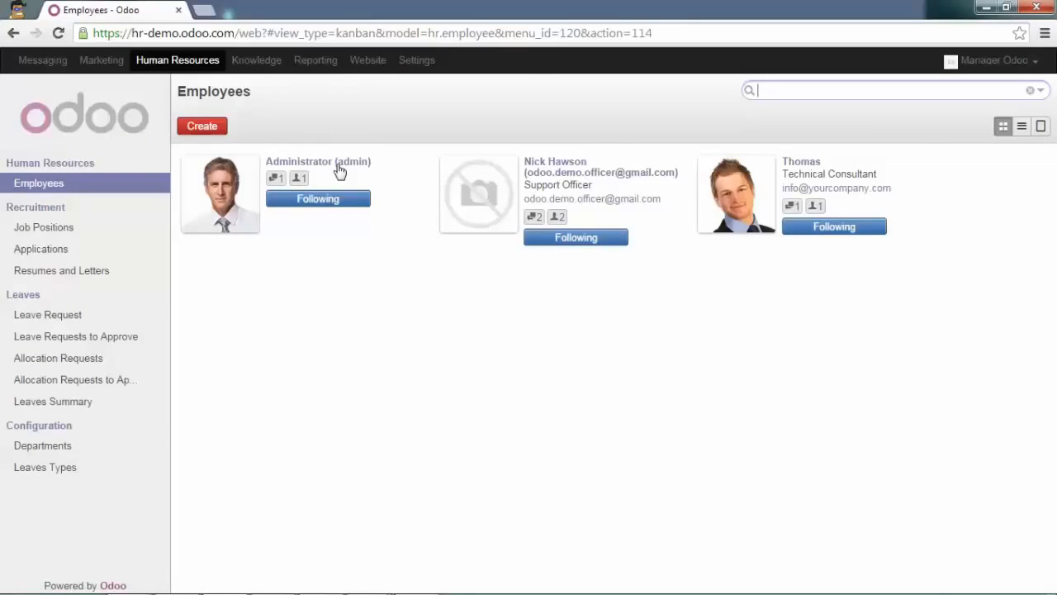
left_click(301, 162)
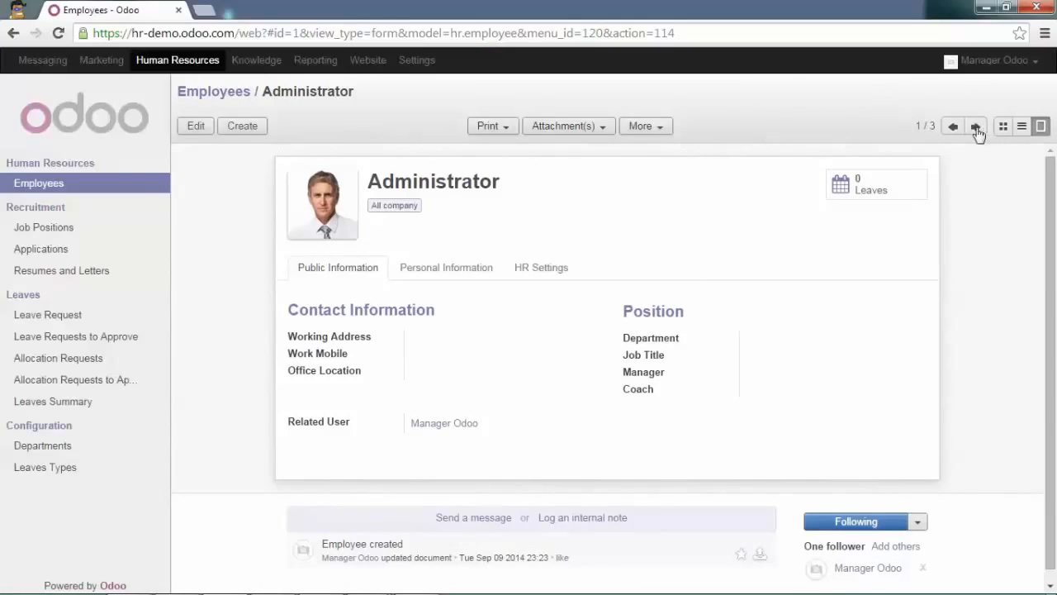
left_click(975, 126)
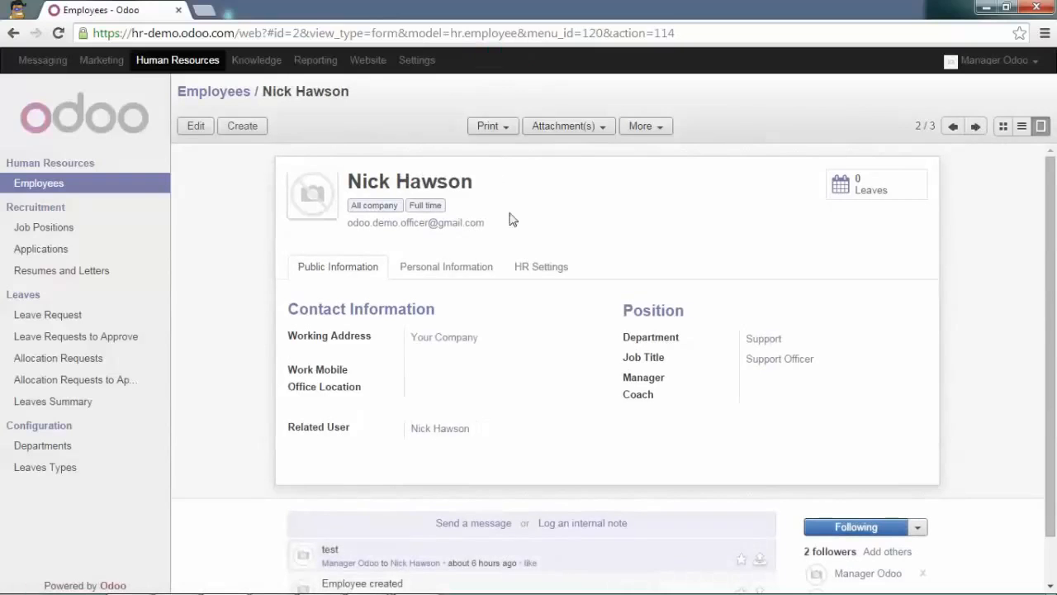
mouse_move(888, 188)
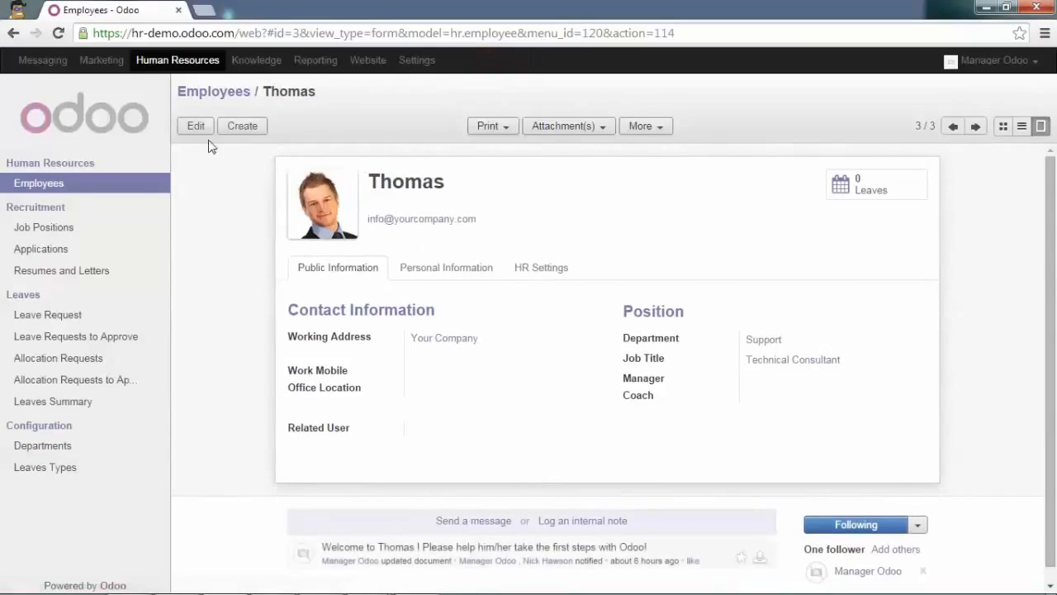
- Add the 'All company' tag to the Technical Consultant's record and save it
left_click(195, 125)
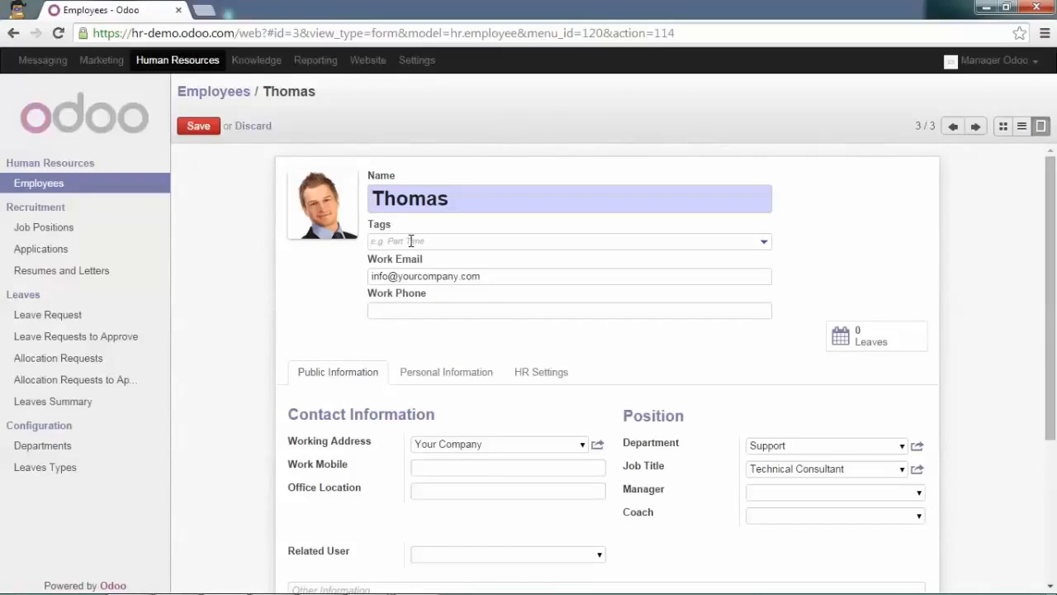
type("A")
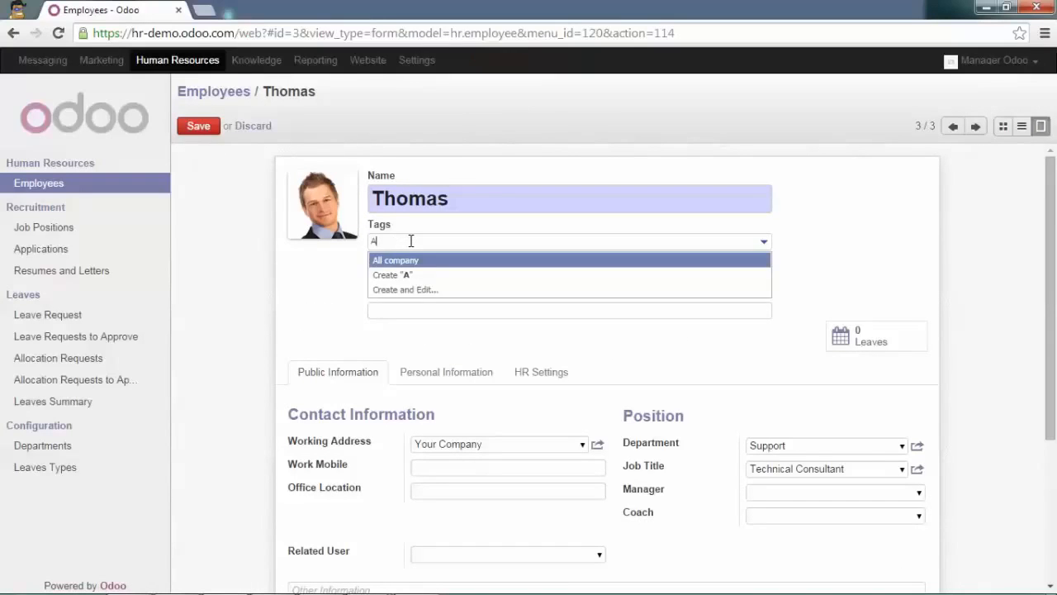
left_click(395, 260)
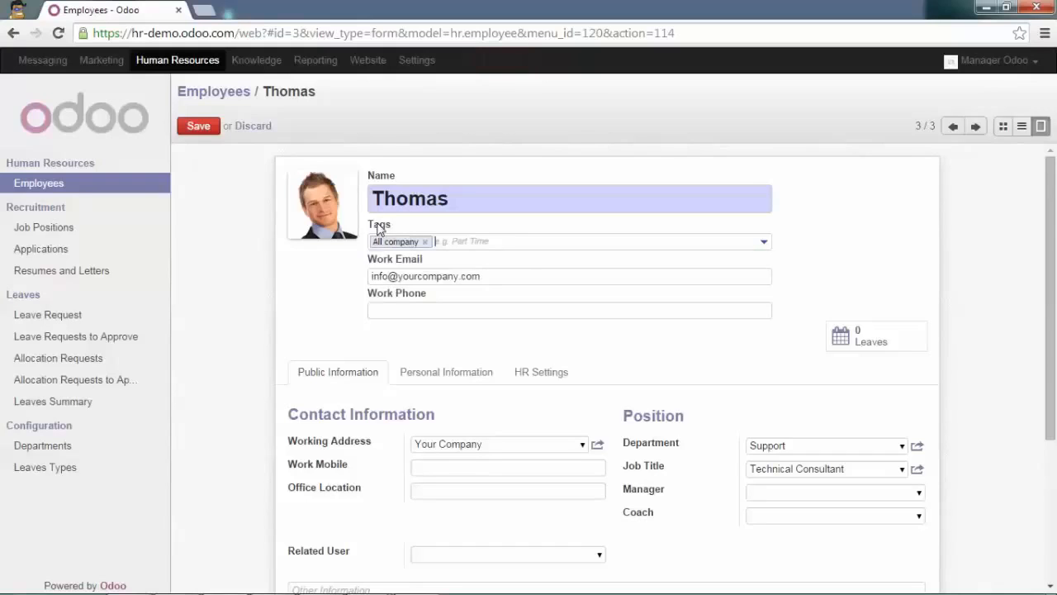
left_click(198, 126)
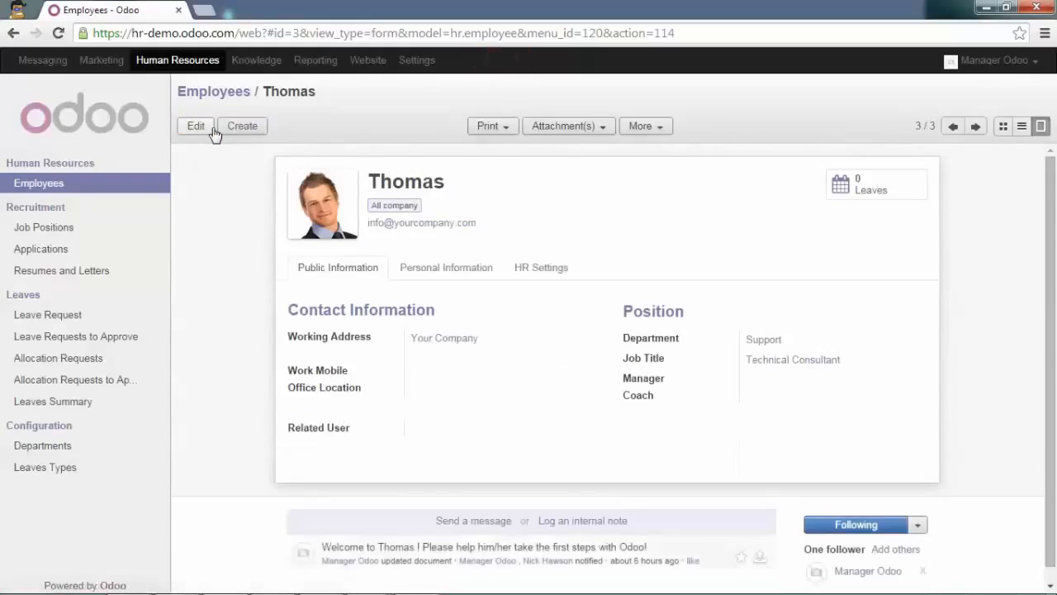
mouse_move(240, 169)
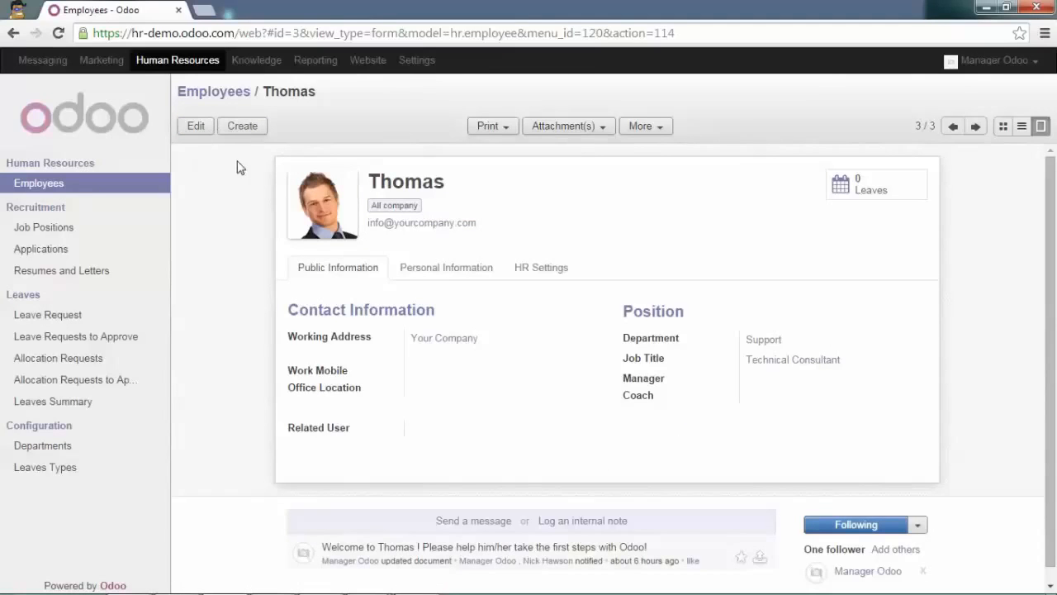
mouse_move(908, 87)
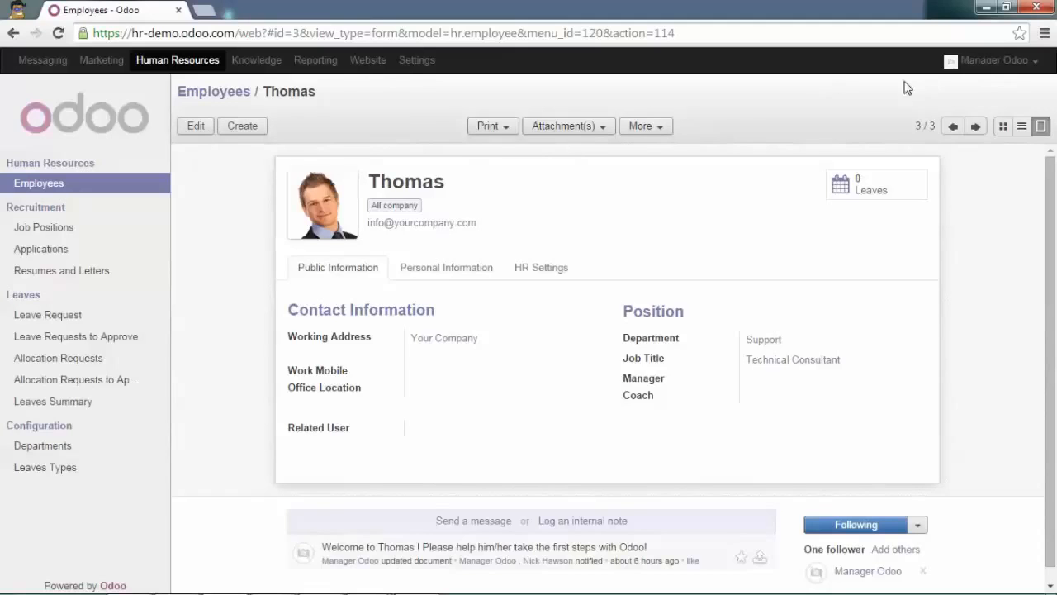
mouse_move(58, 299)
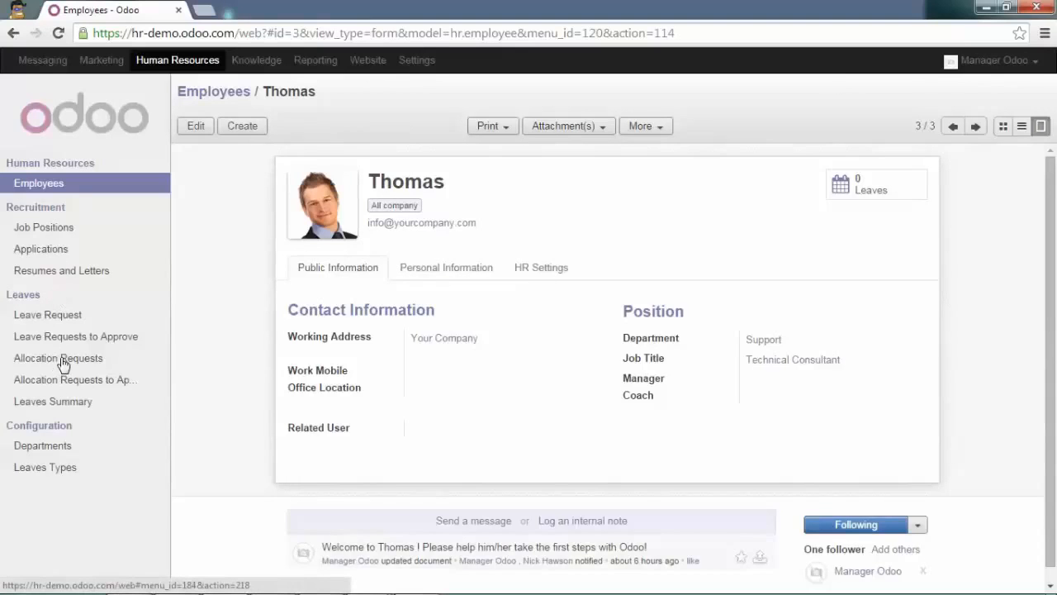
- Show the Allocation Requests list under Leaves
left_click(58, 357)
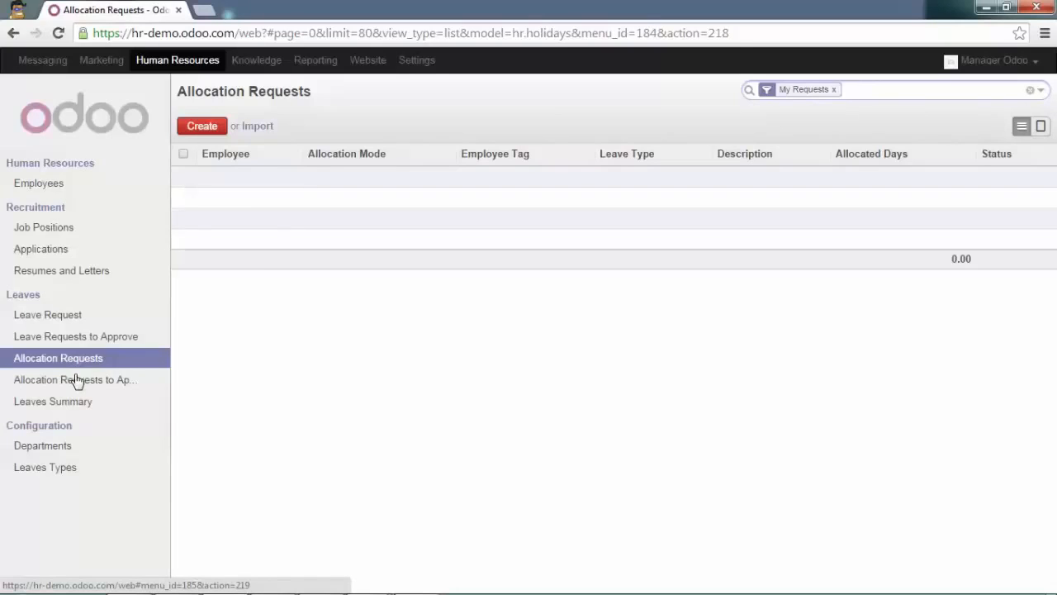
mouse_move(74, 378)
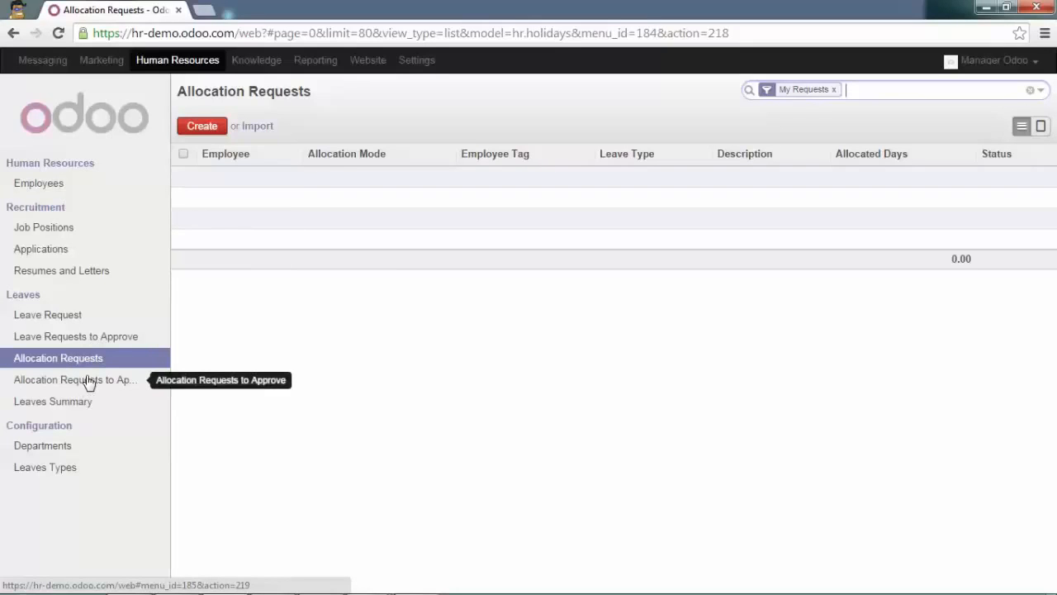
mouse_move(155, 187)
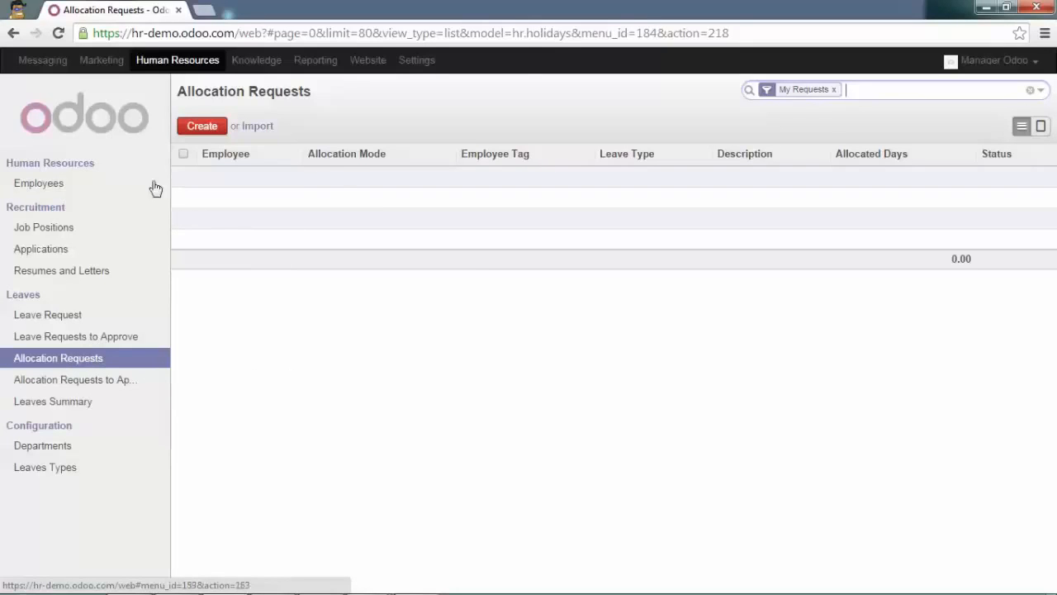
- Create an allocation request 'Annual Legal Leaves 2014' of type Legal Leaves 2014
left_click(201, 126)
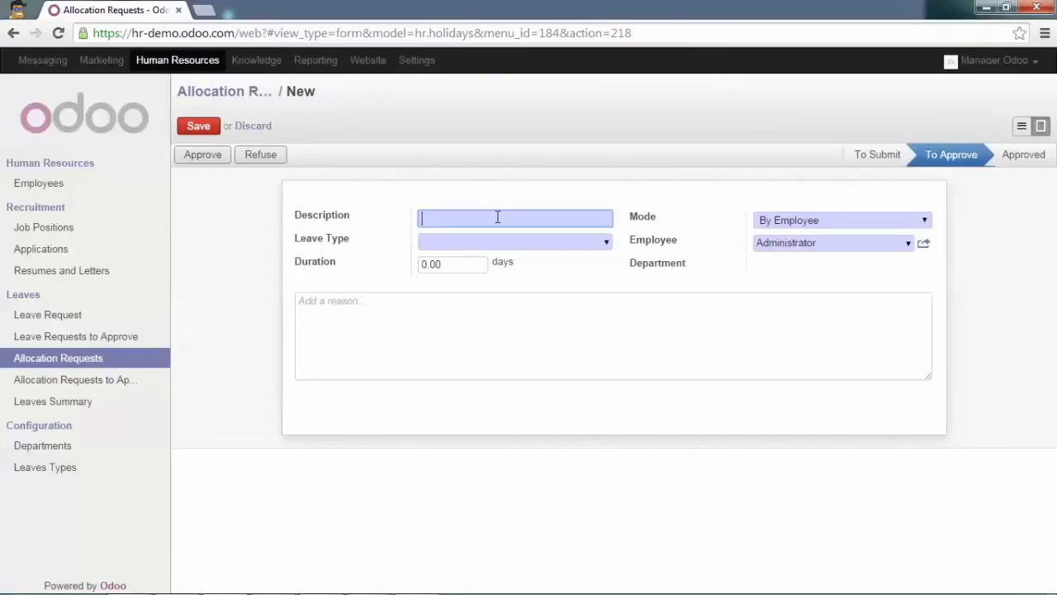
type("Annual")
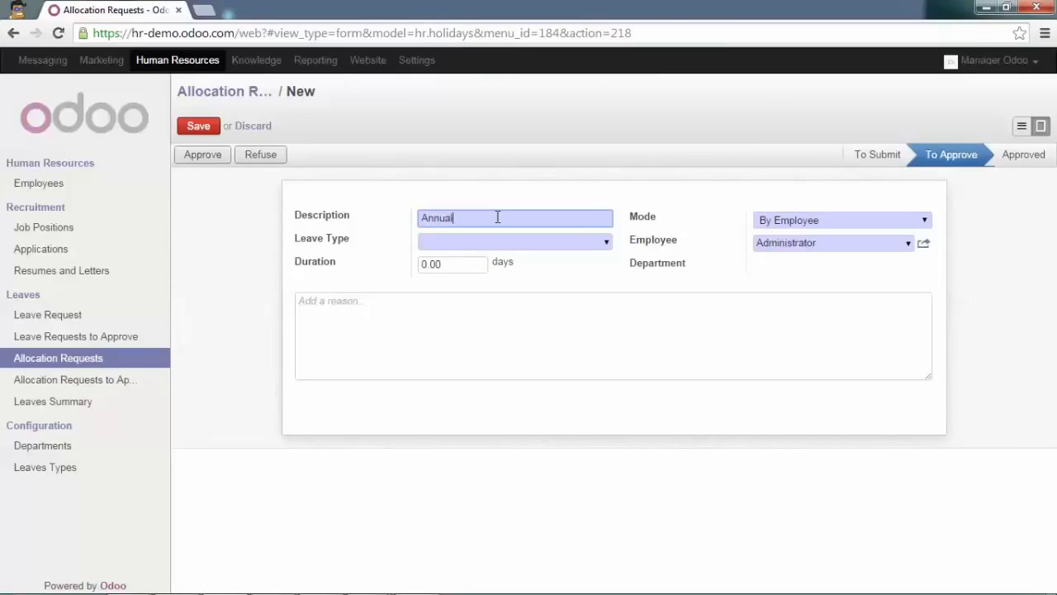
type("Legal Leaves")
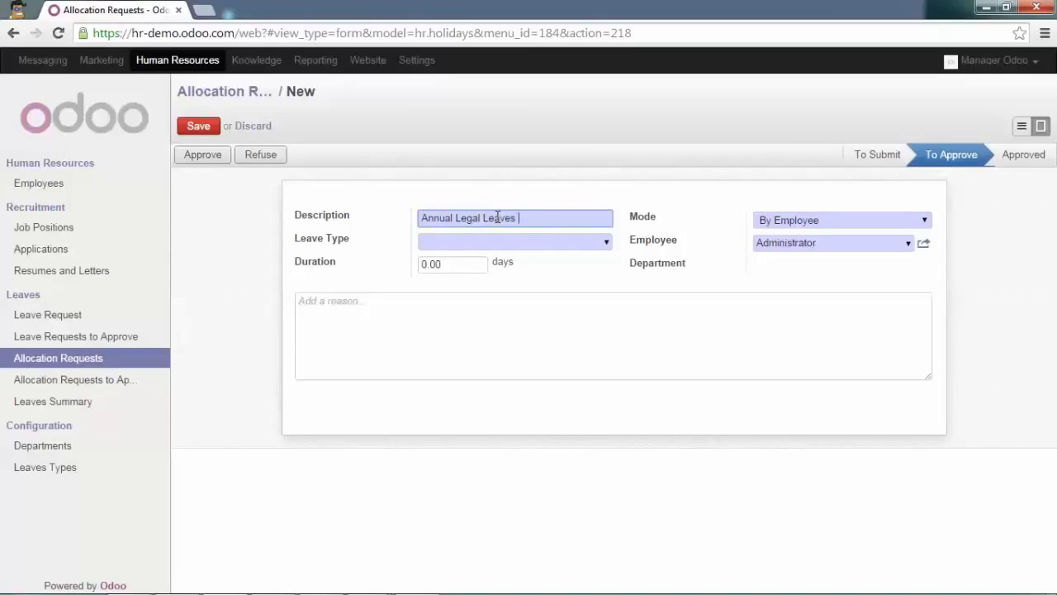
type("2014")
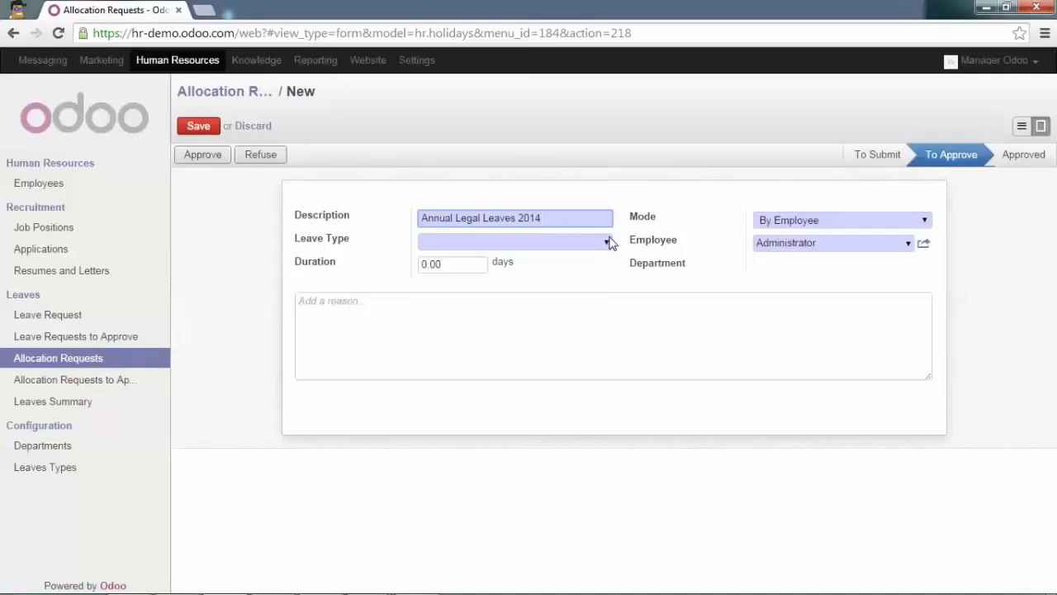
left_click(512, 241)
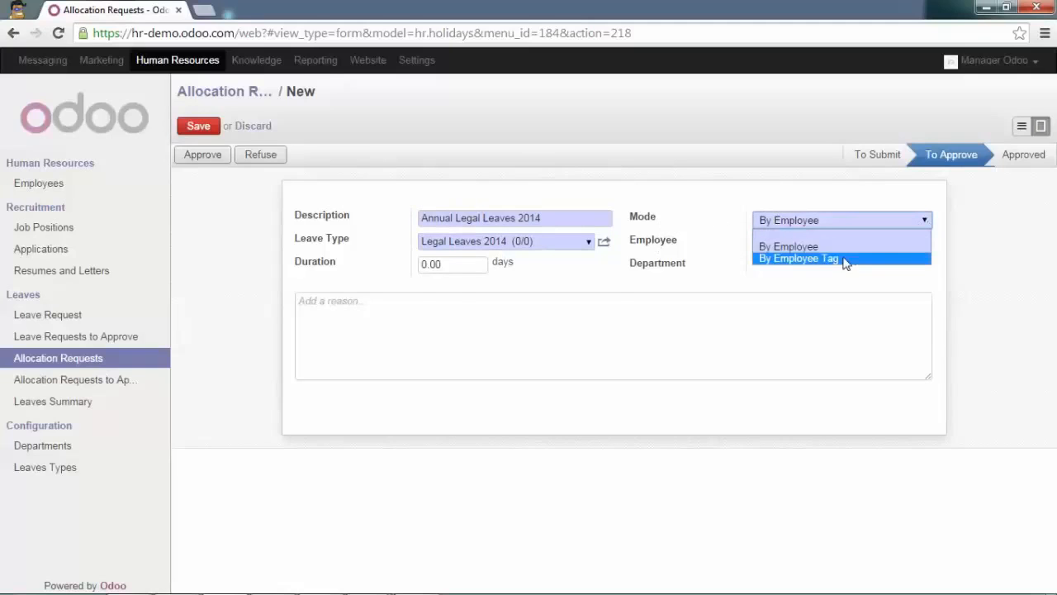
- Allocate it by employee tag 'All company' with a 20-day duration and save
left_click(798, 258)
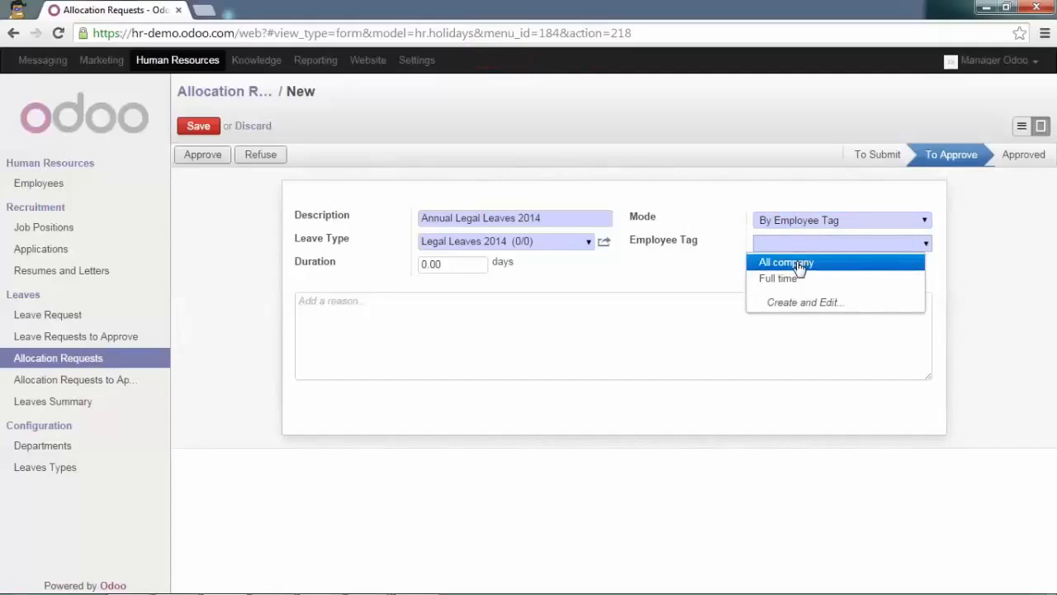
left_click(786, 261)
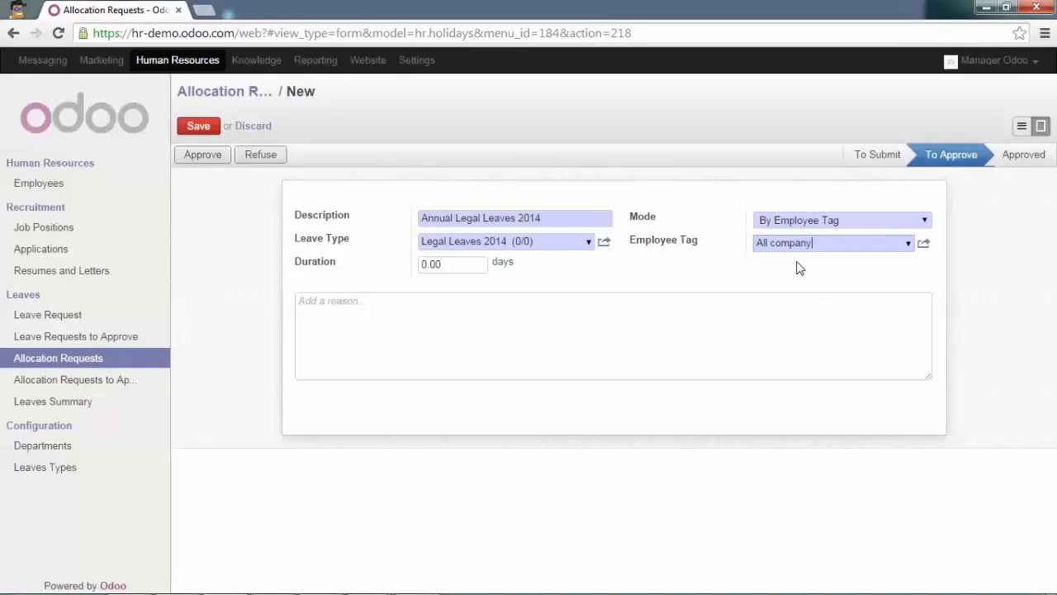
mouse_move(809, 284)
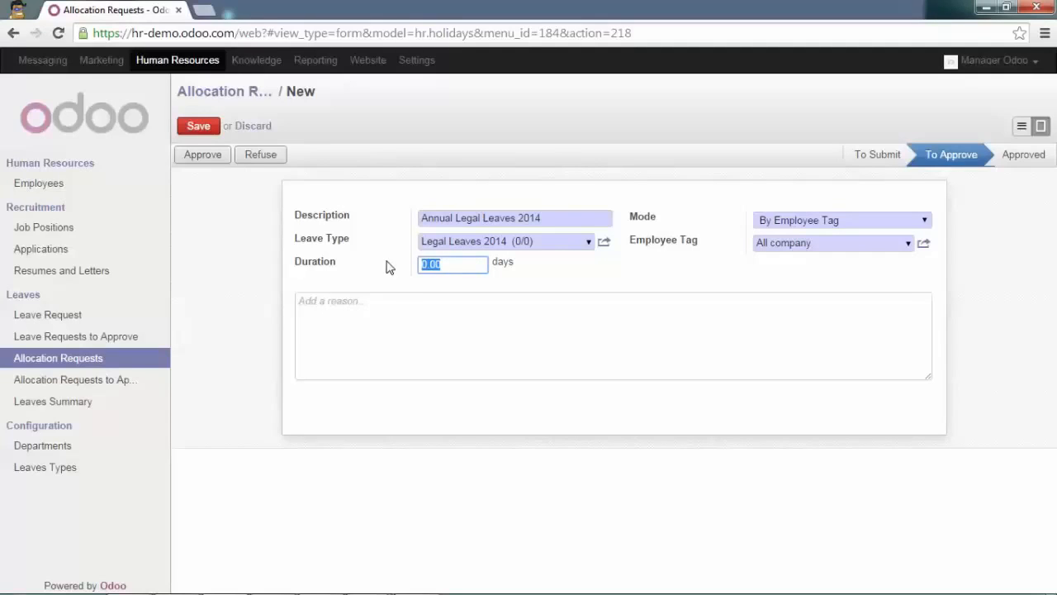
type("20")
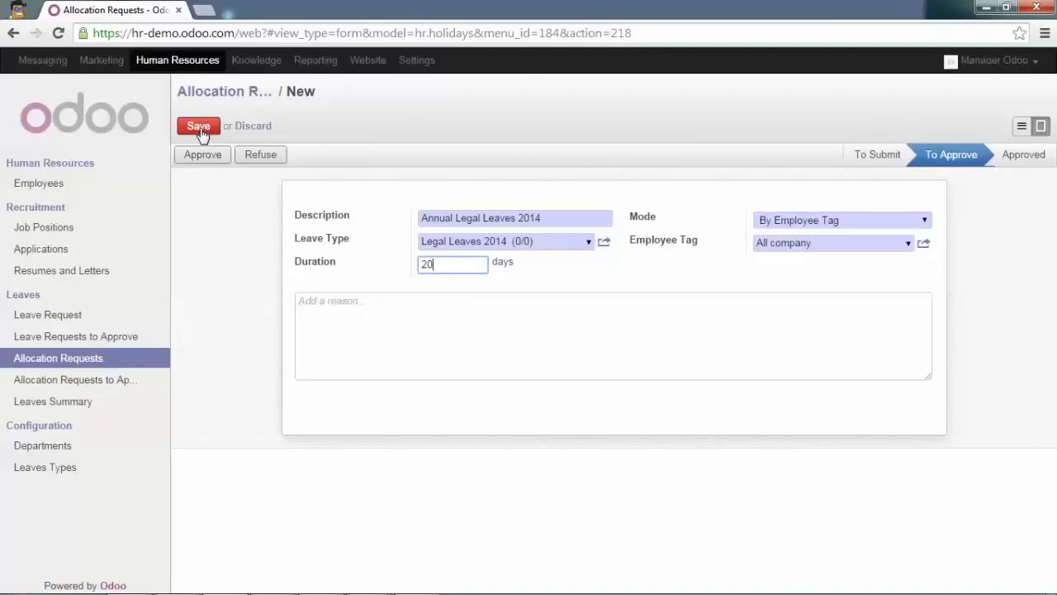
left_click(198, 125)
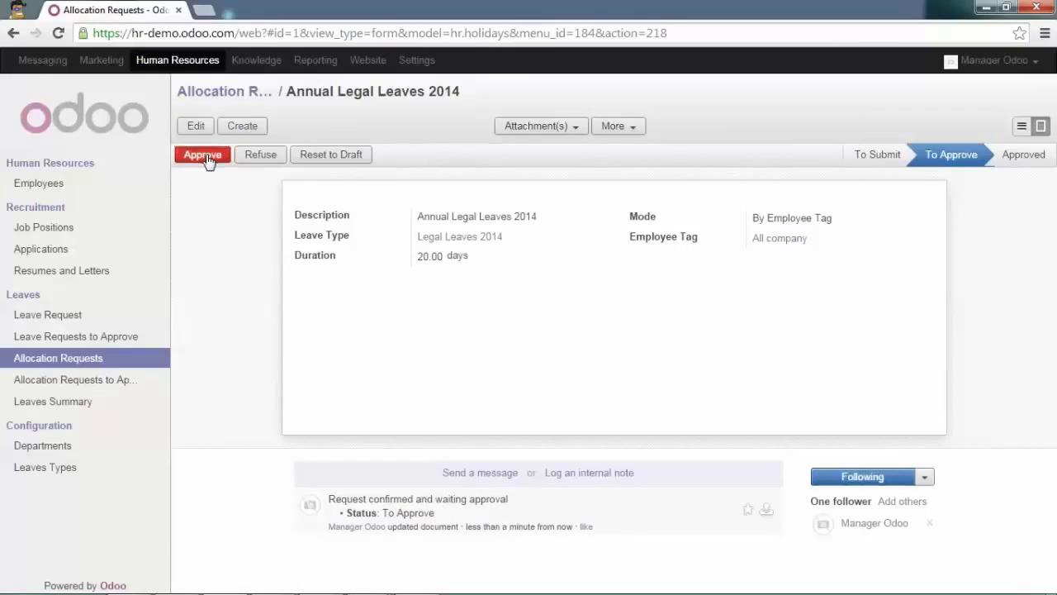
- Approve the allocation and view the Legal Leaves 2014 group in the Leaves Summary
left_click(202, 155)
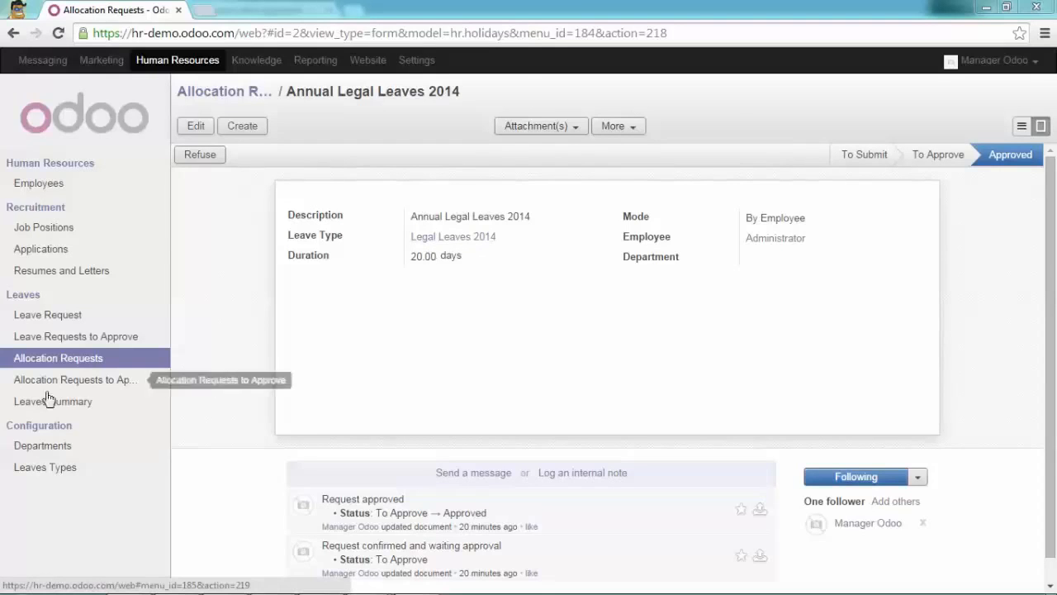
left_click(52, 401)
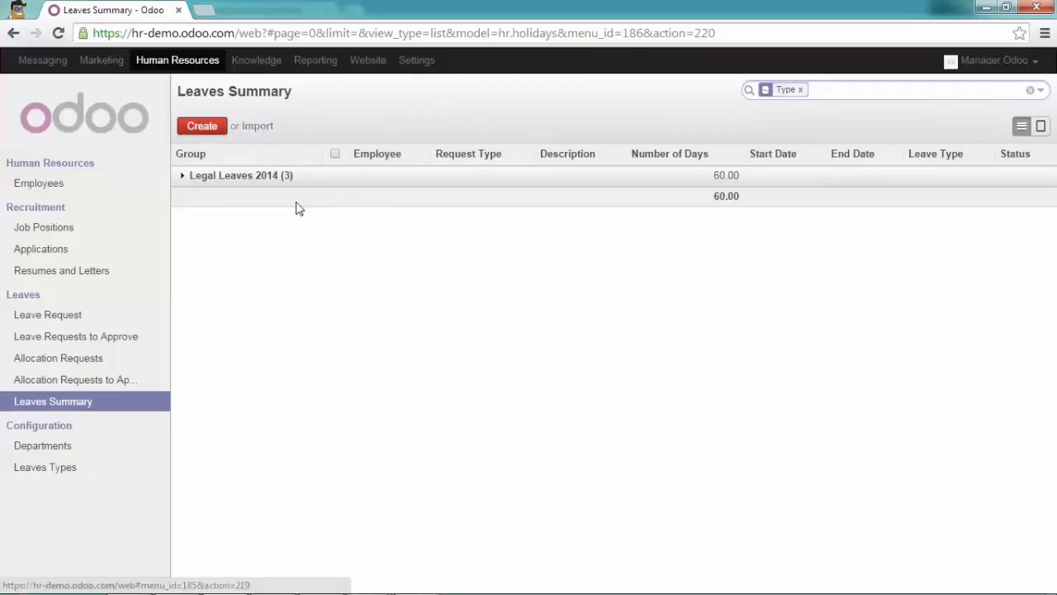
left_click(182, 175)
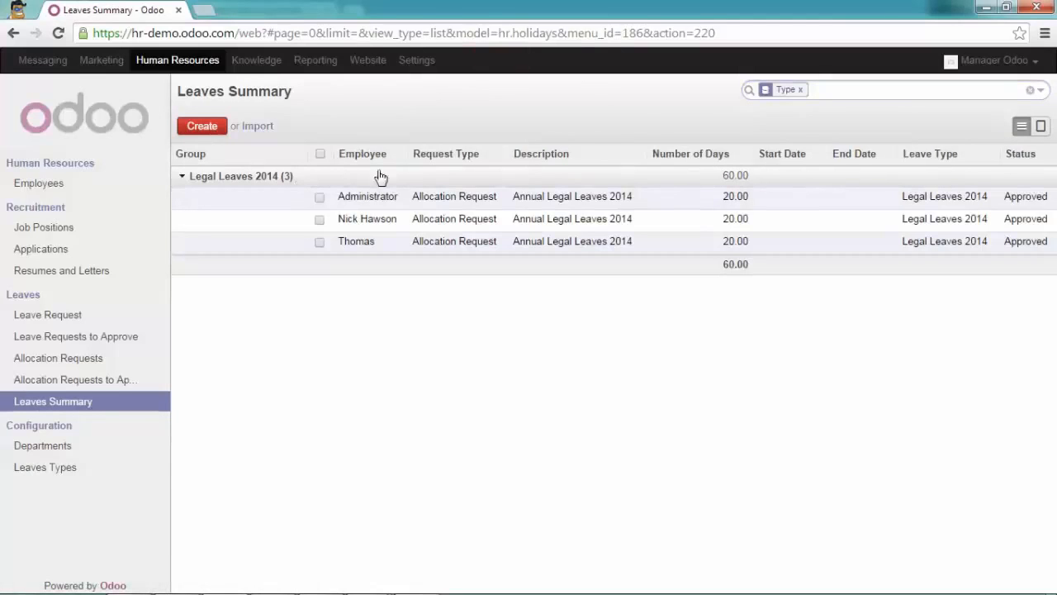
mouse_move(725, 205)
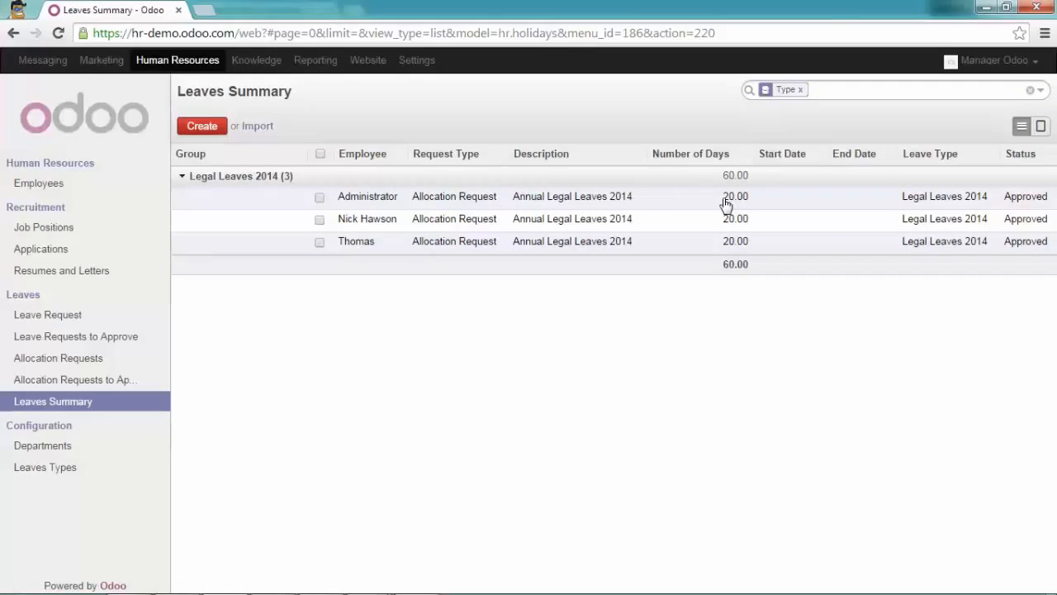
mouse_move(428, 202)
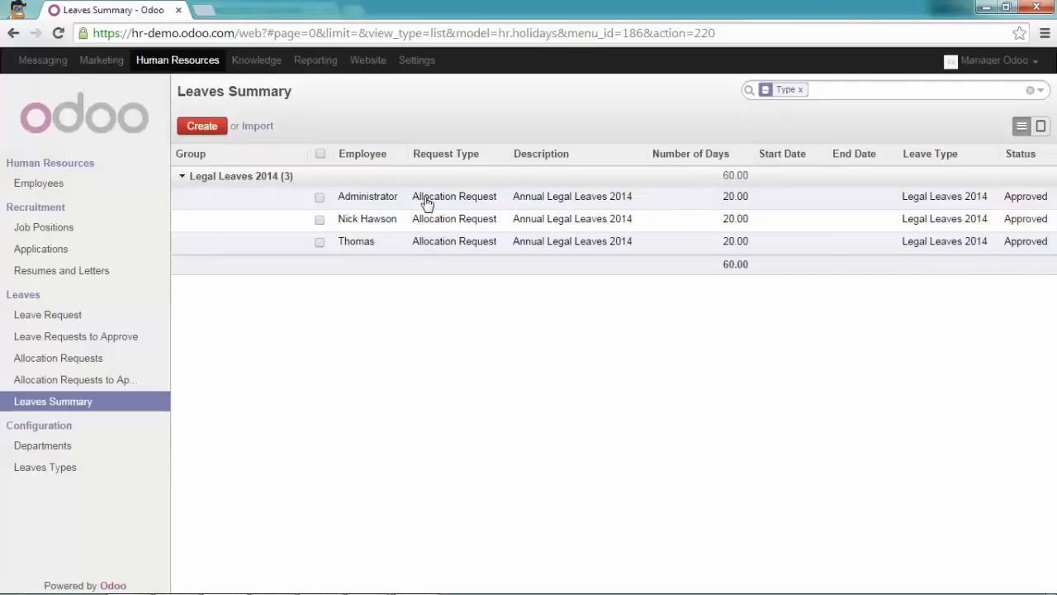
mouse_move(483, 221)
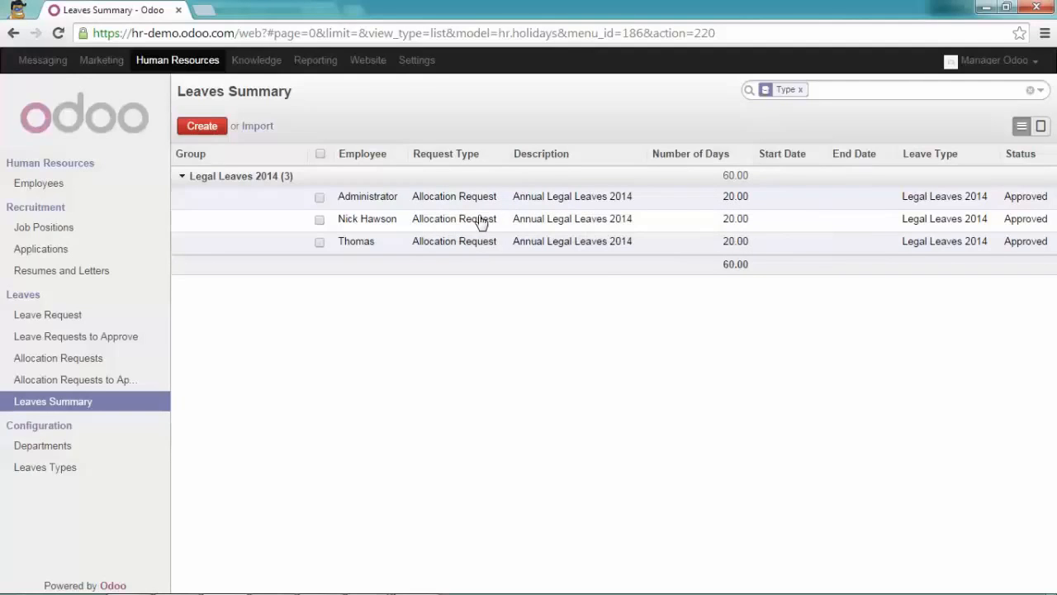
mouse_move(383, 202)
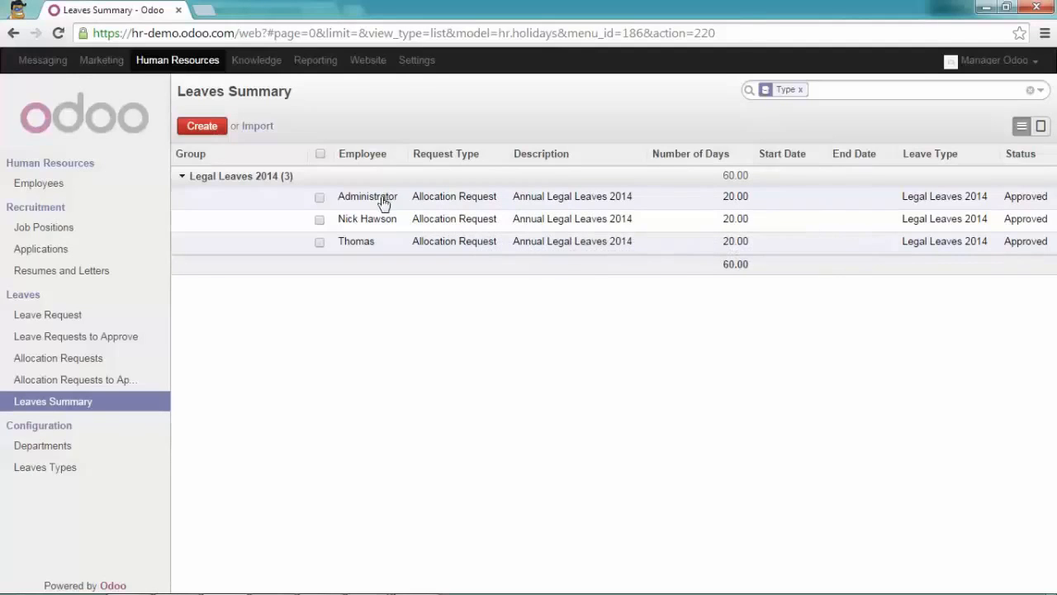
mouse_move(403, 225)
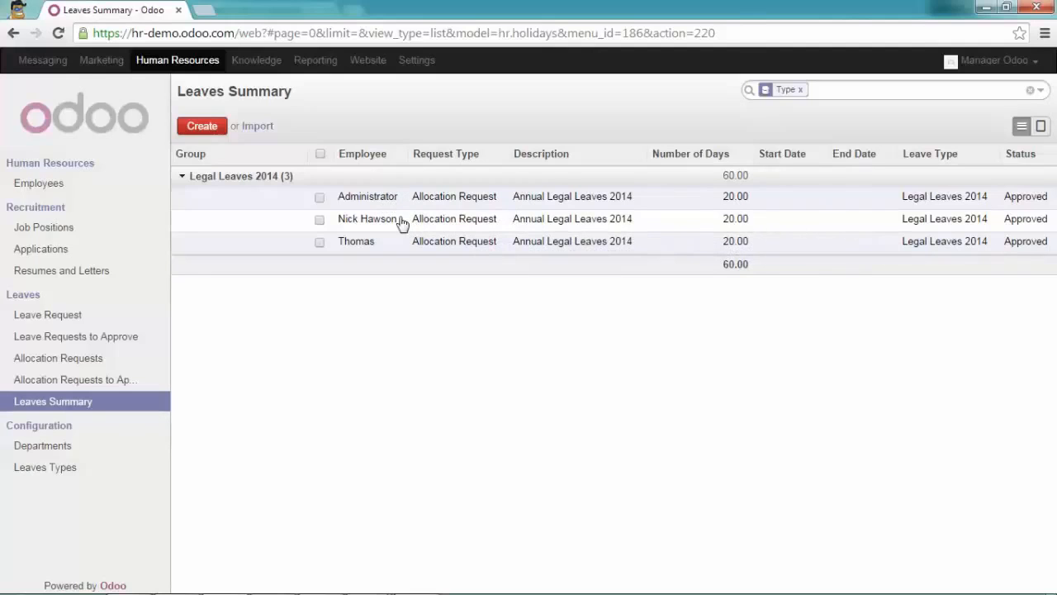
mouse_move(386, 250)
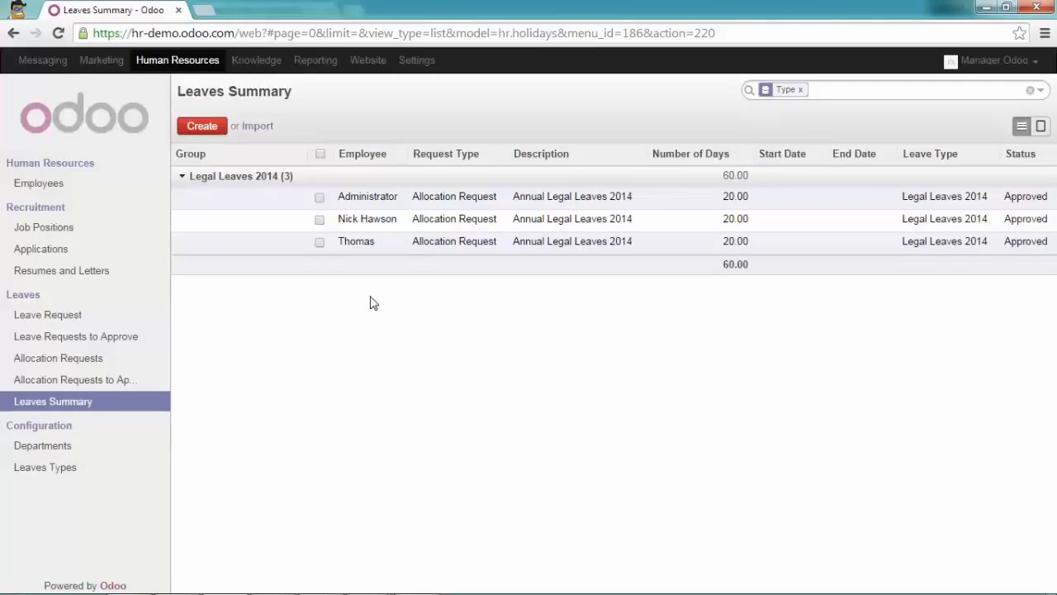
mouse_move(38, 181)
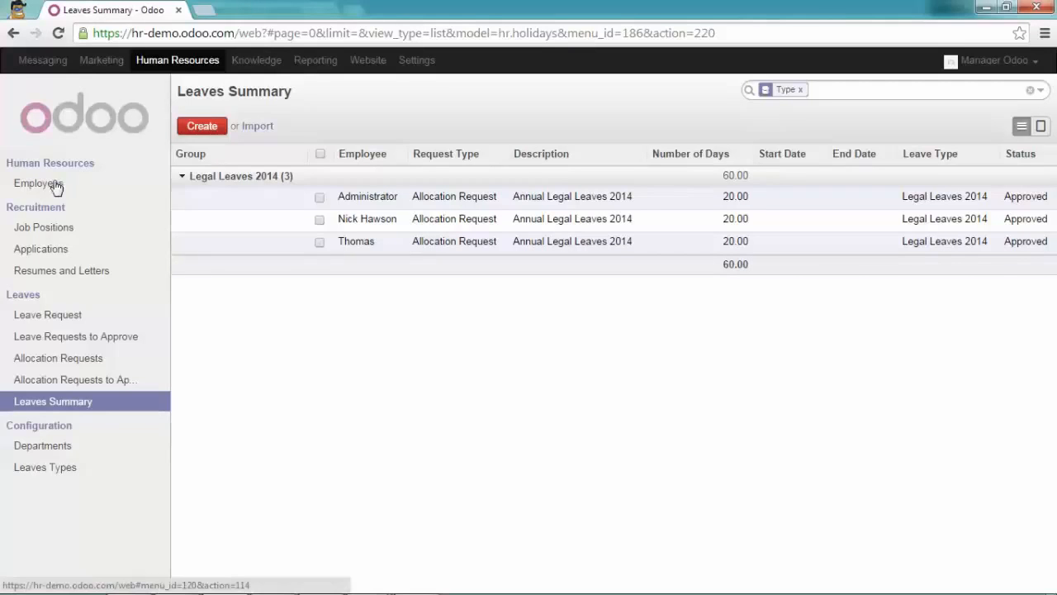
- Navigate from Administrator's record to Thomas's employee record and start editing it
left_click(38, 181)
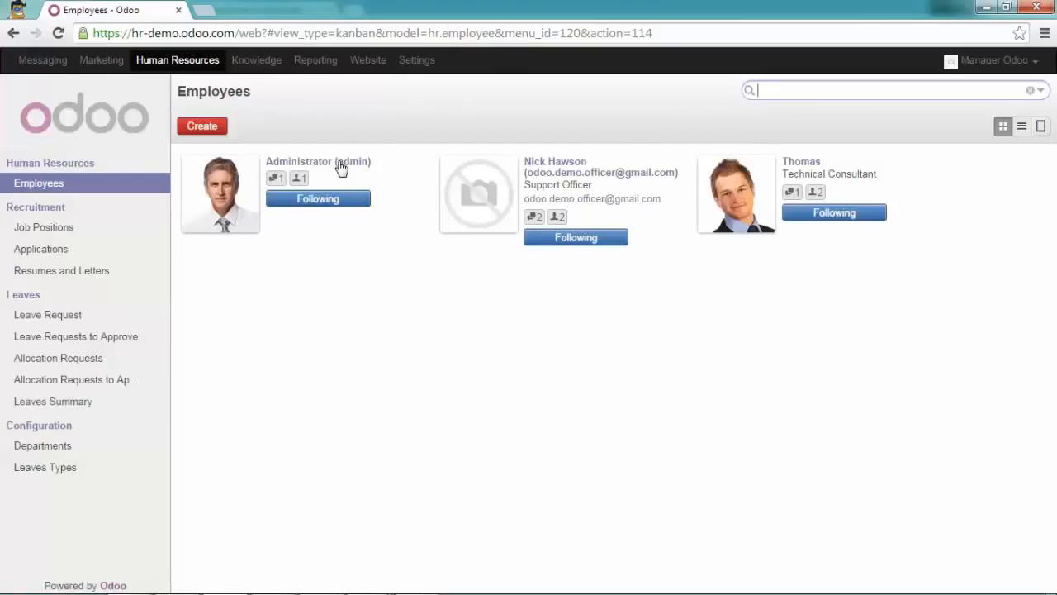
left_click(317, 162)
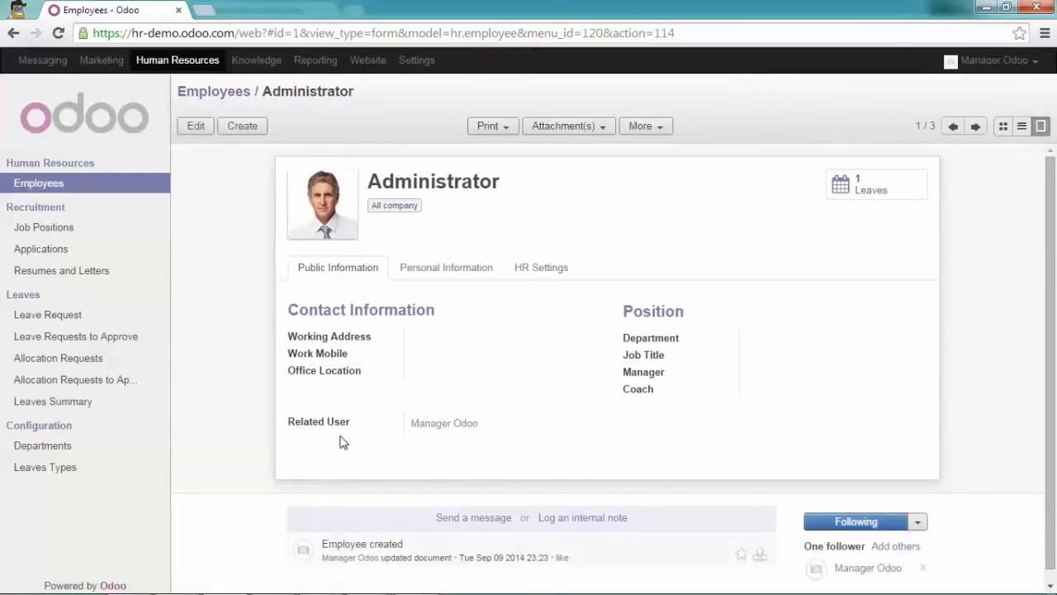
mouse_move(313, 409)
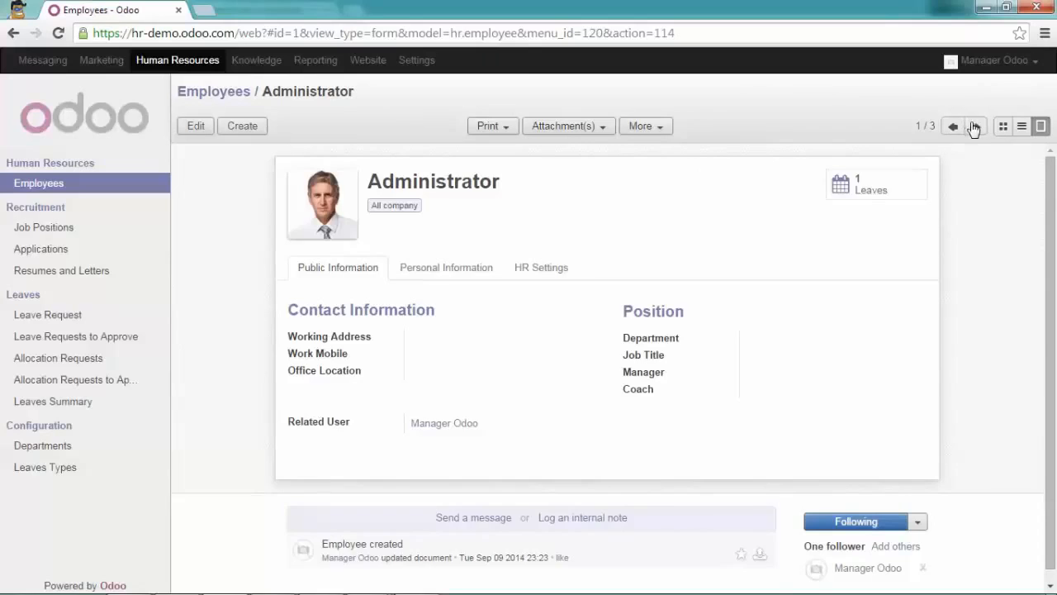
left_click(974, 125)
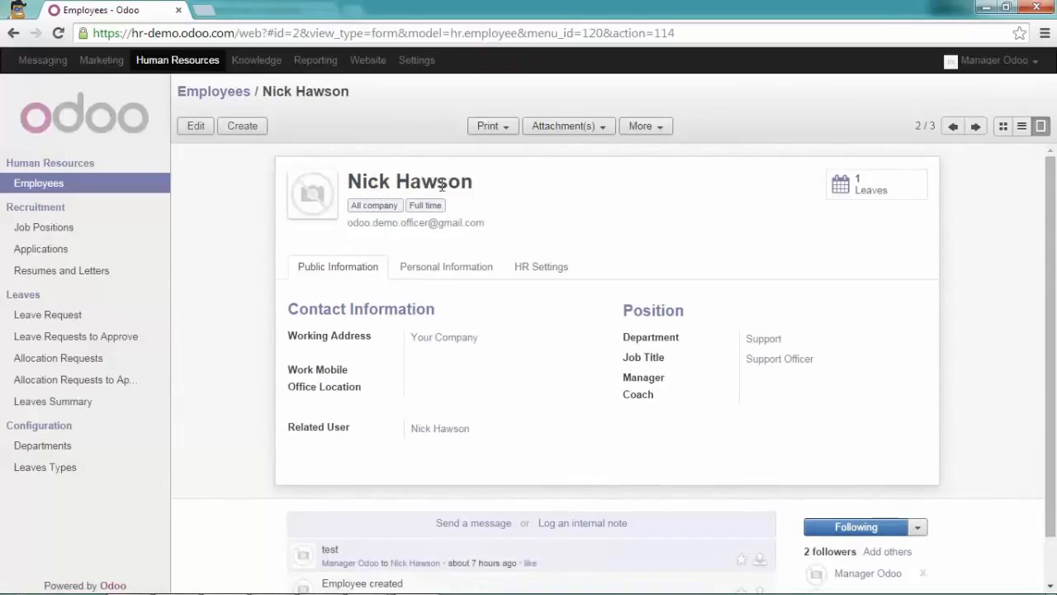
mouse_move(911, 136)
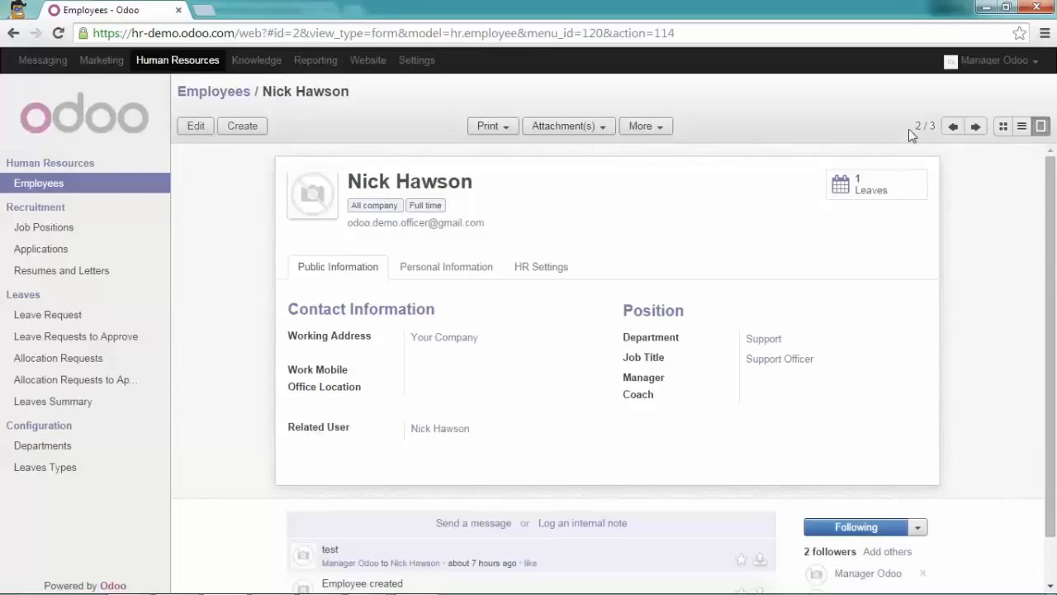
left_click(974, 125)
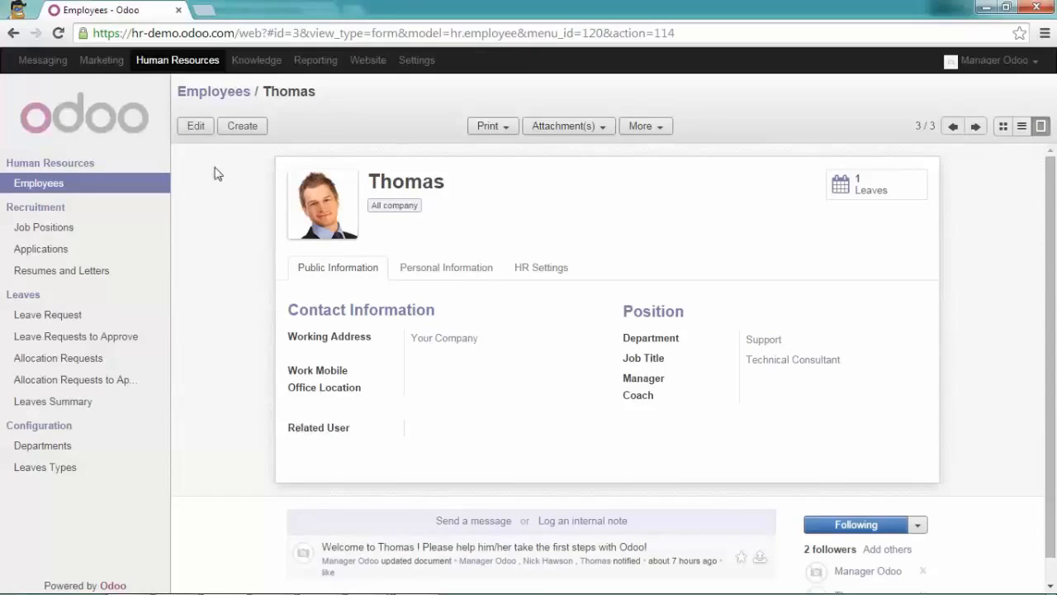
left_click(195, 125)
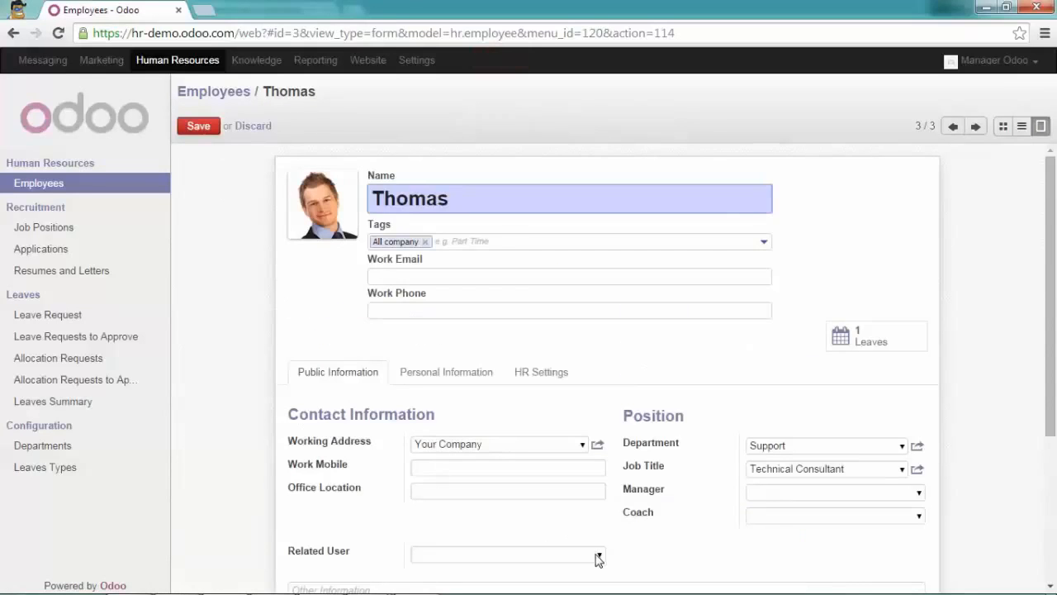
- Set Thomas's Related User to the Thomas user and save the record
left_click(503, 553)
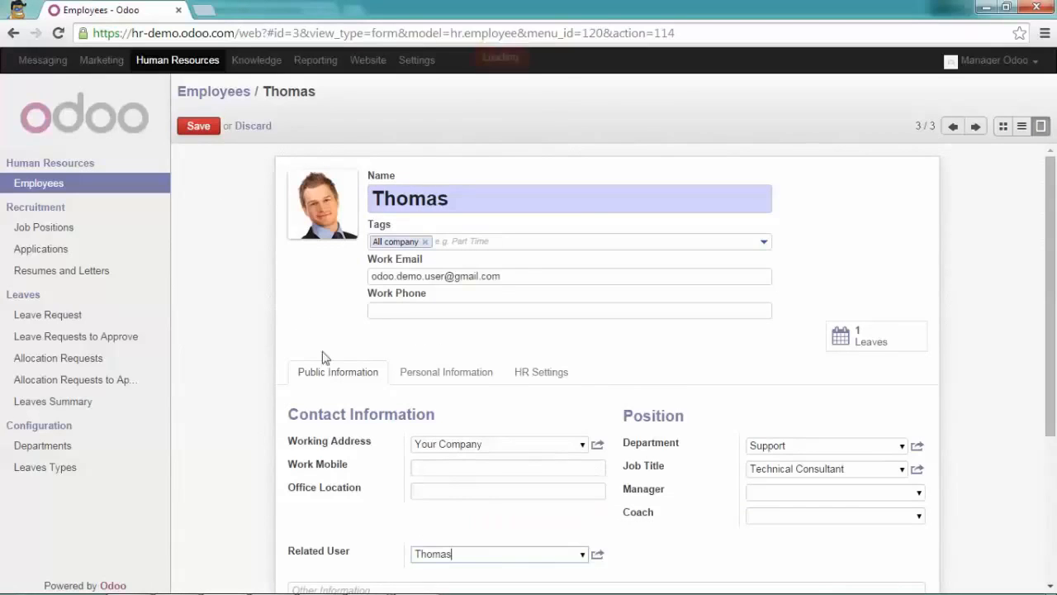
left_click(198, 126)
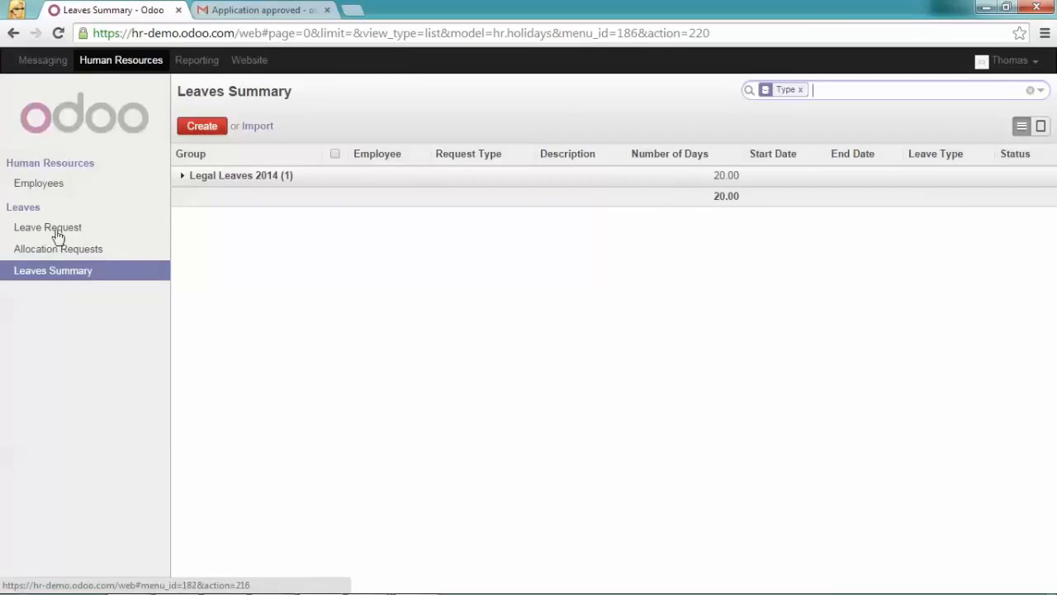
mouse_move(675, 204)
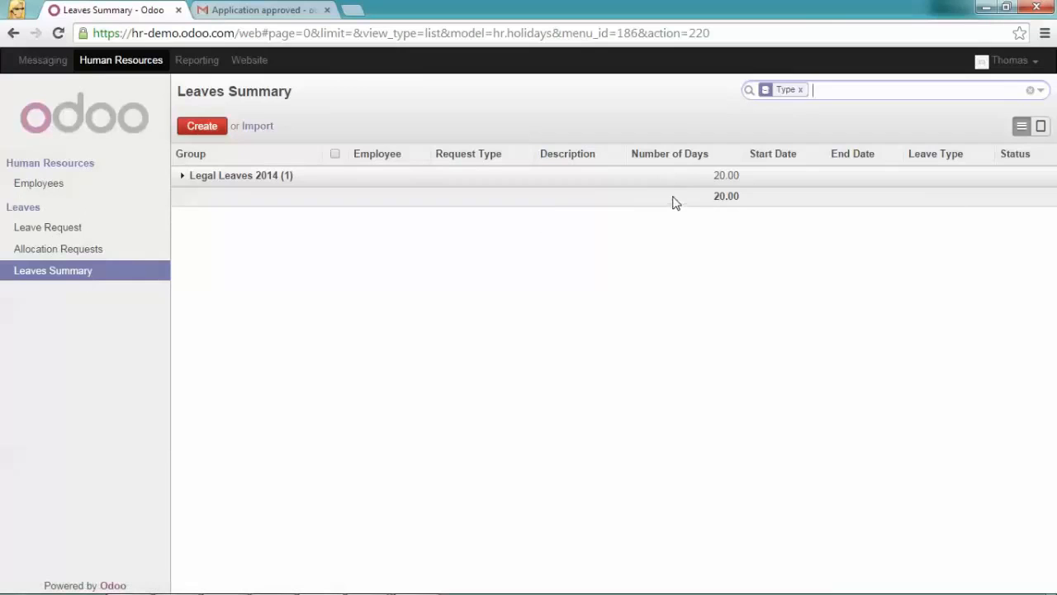
- Start a leave request by selecting 22–26 September 2014 on the calendar
left_click(46, 228)
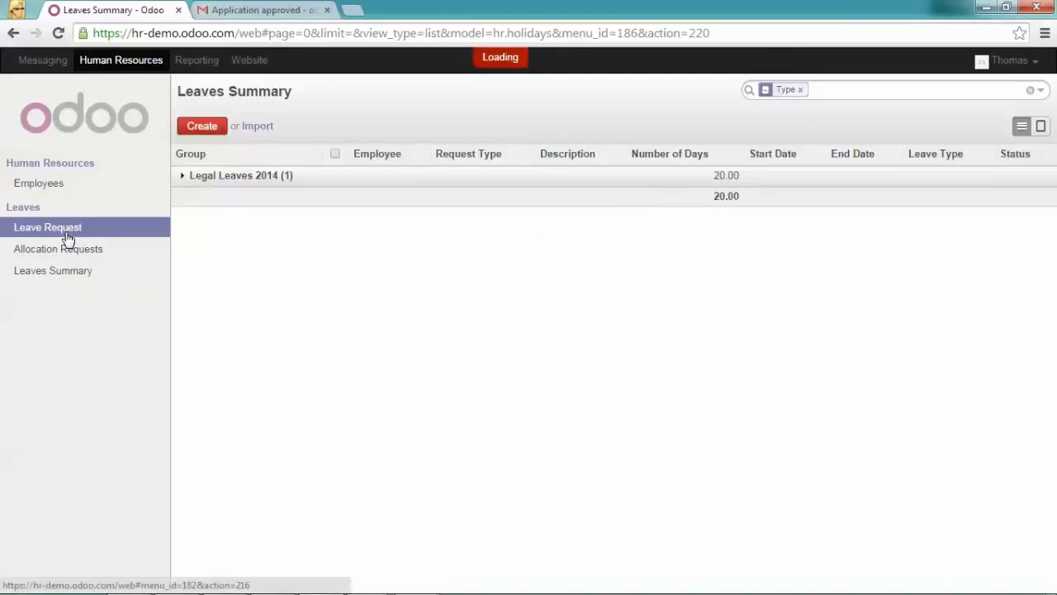
left_click(46, 228)
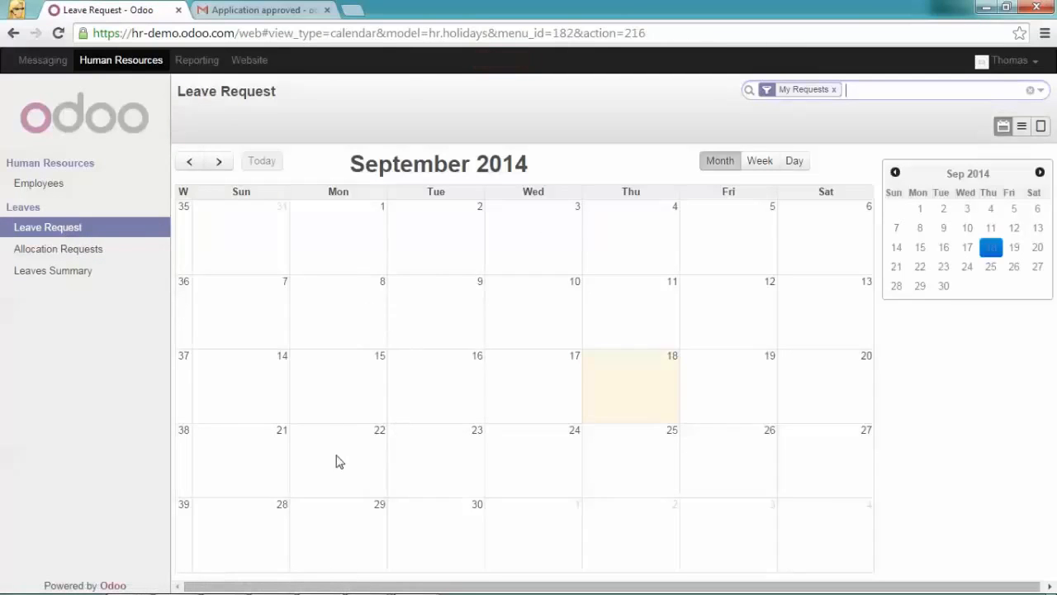
left_click_drag(339, 461, 667, 461)
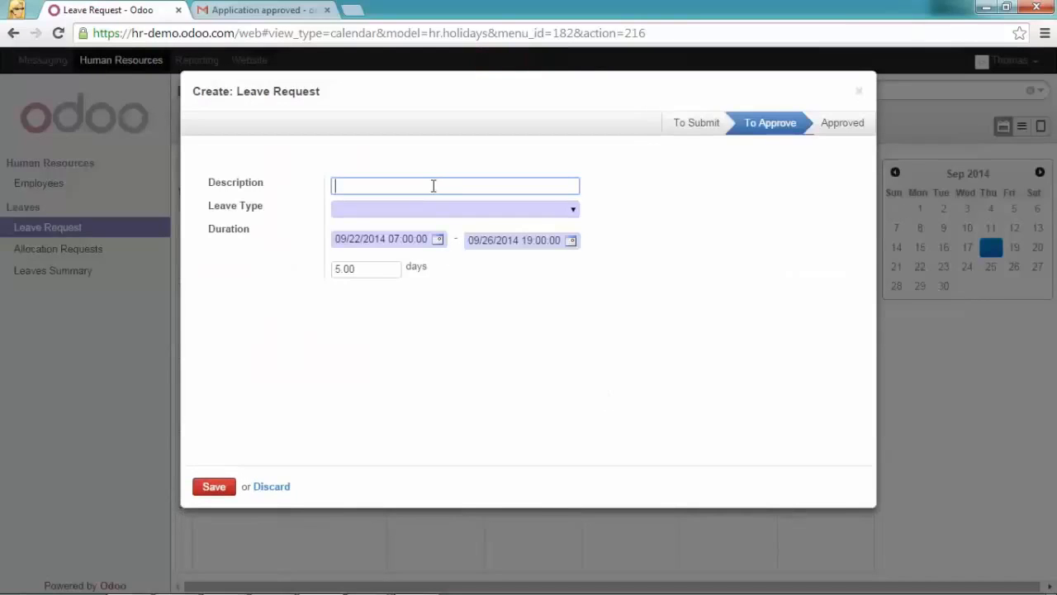
- Save the 'Holidays' leave request under Legal Leaves 2014 for 22–26 September
type("Holidays")
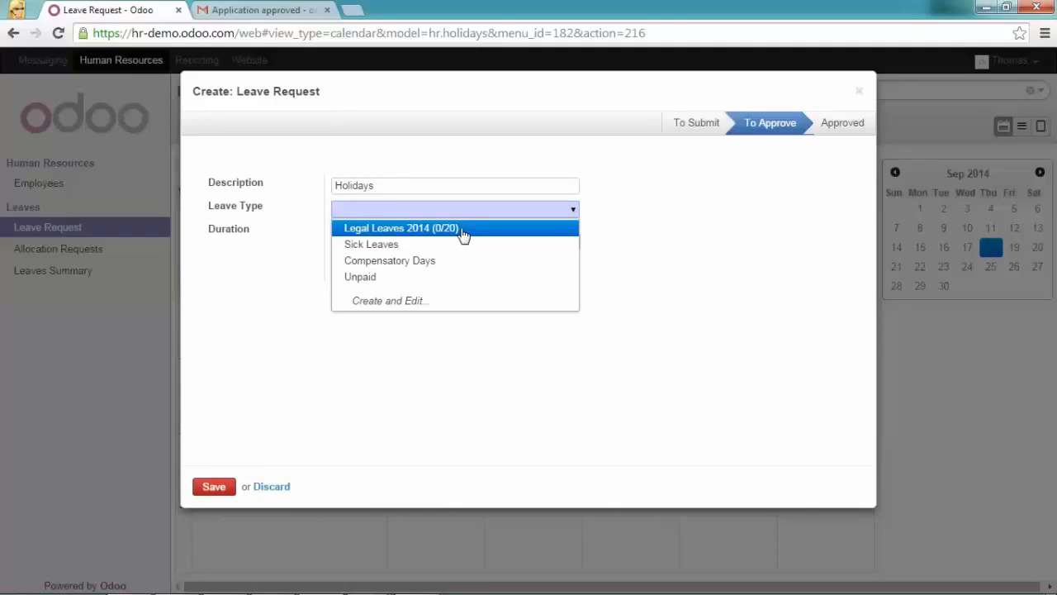
left_click(400, 228)
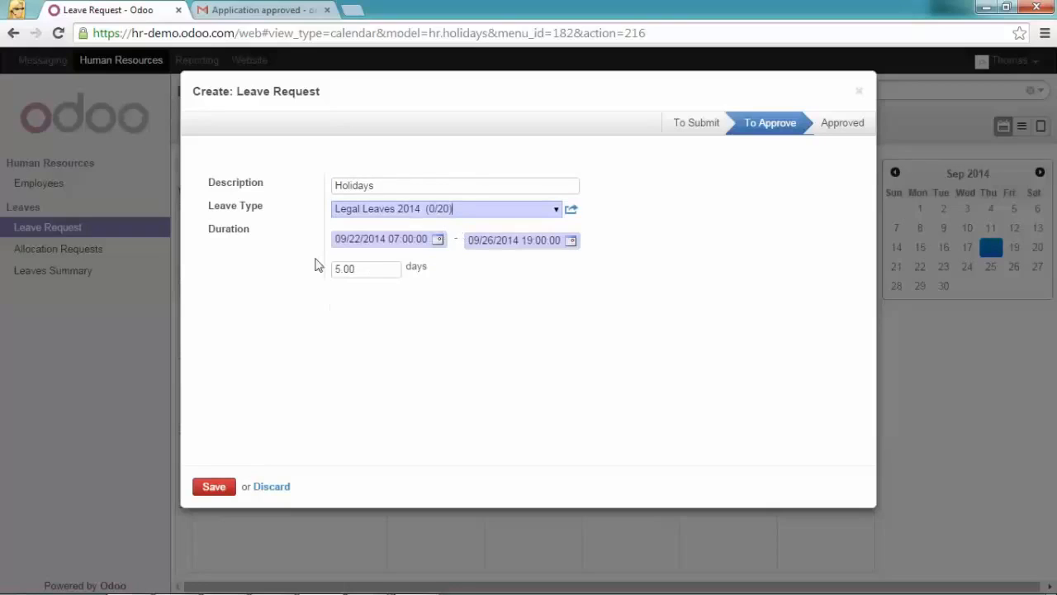
mouse_move(247, 240)
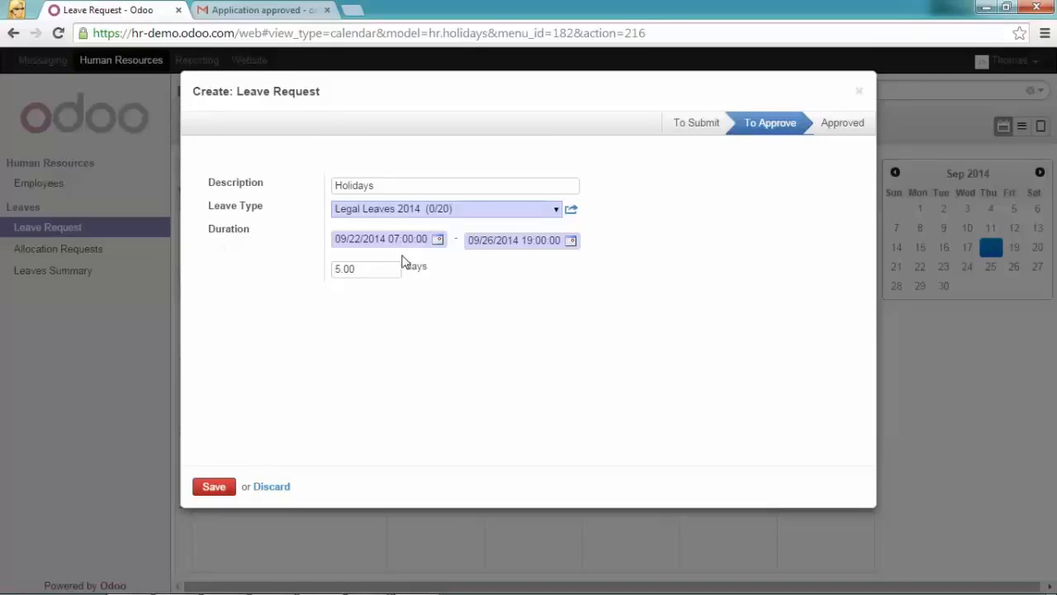
mouse_move(416, 300)
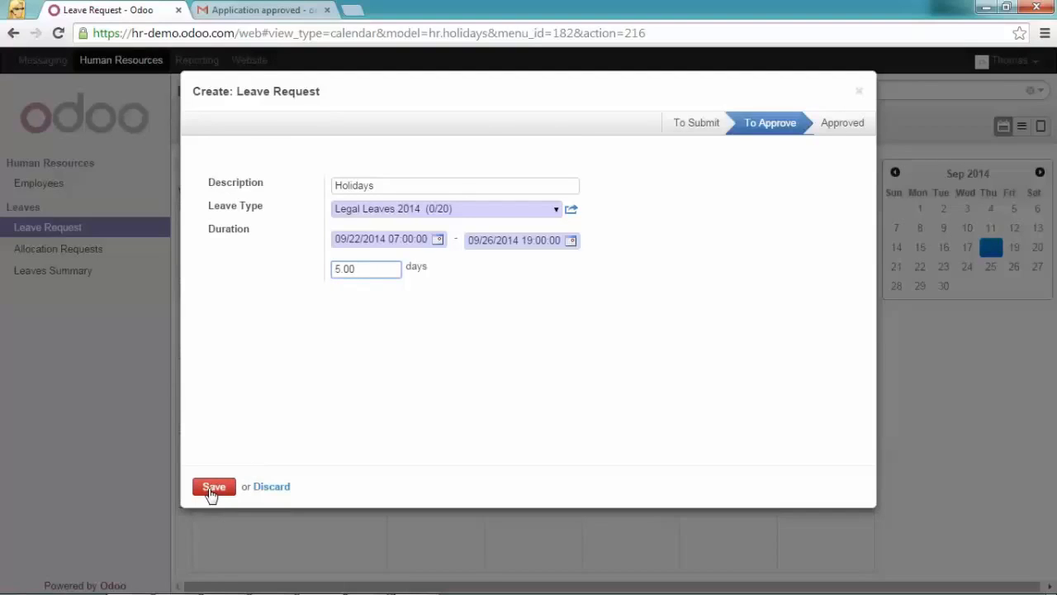
left_click(213, 485)
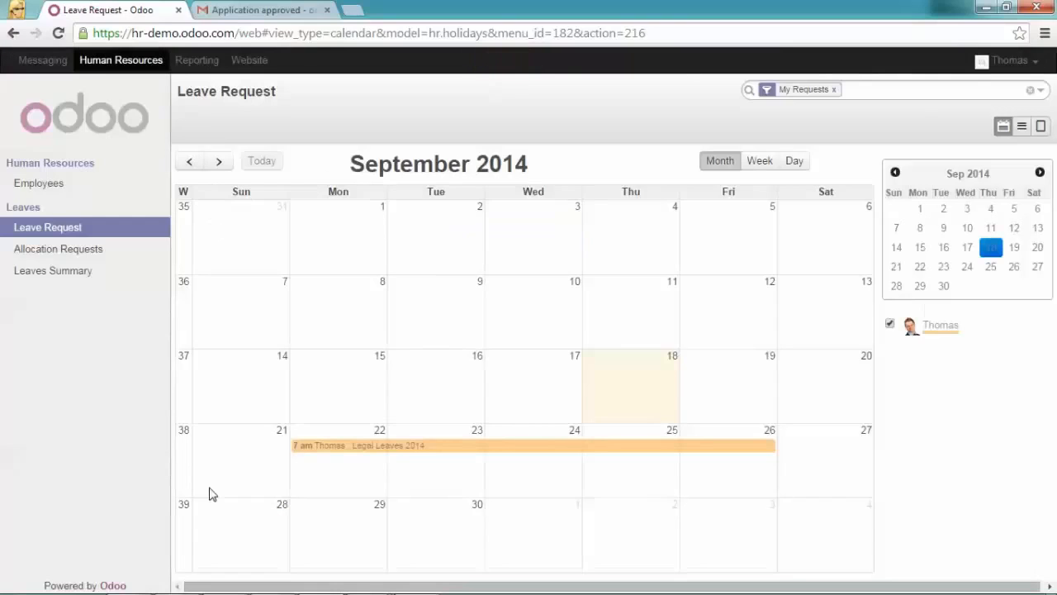
- Switch to the manager's window and approve Thomas's Holidays request from Leave Requests to Approve
key("alt+tab")
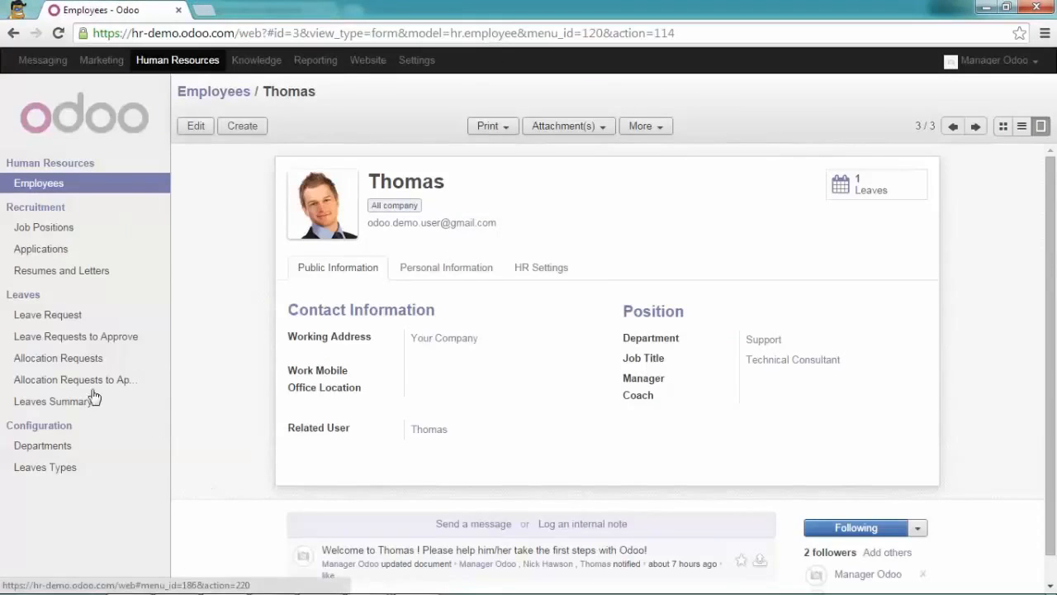
mouse_move(70, 378)
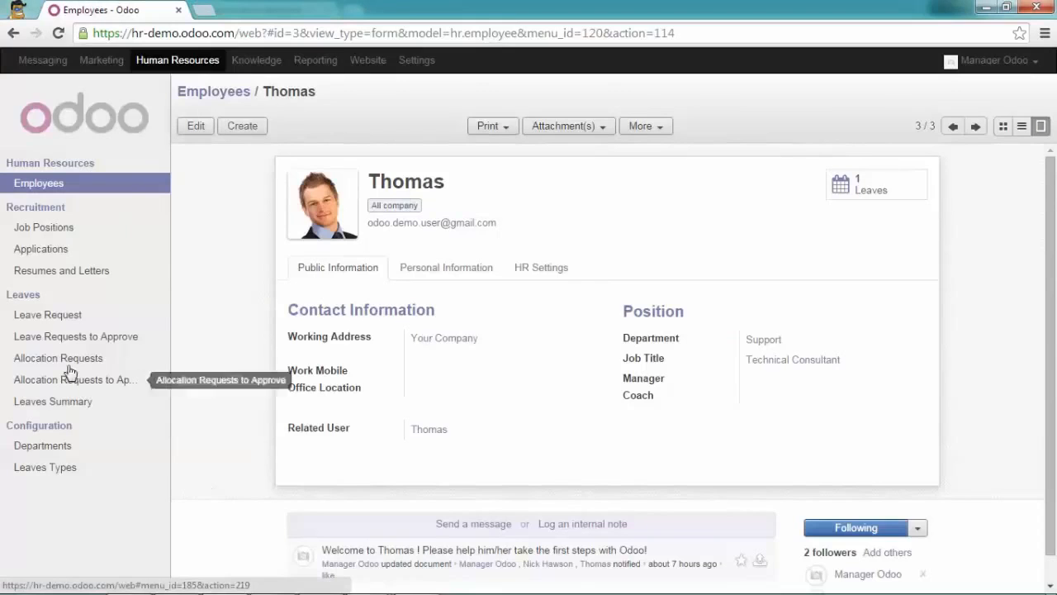
left_click(76, 337)
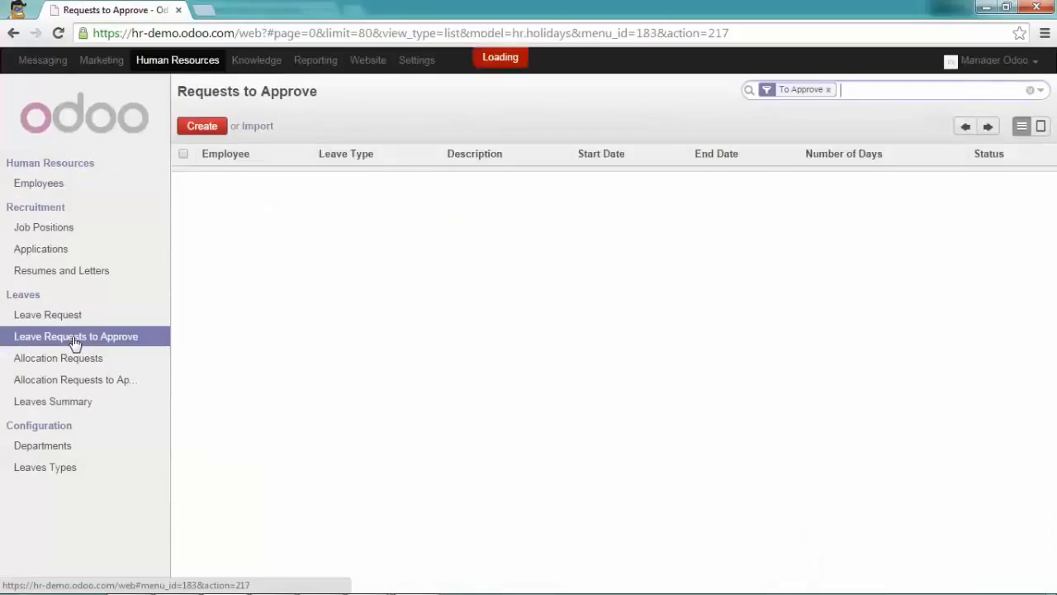
left_click(76, 336)
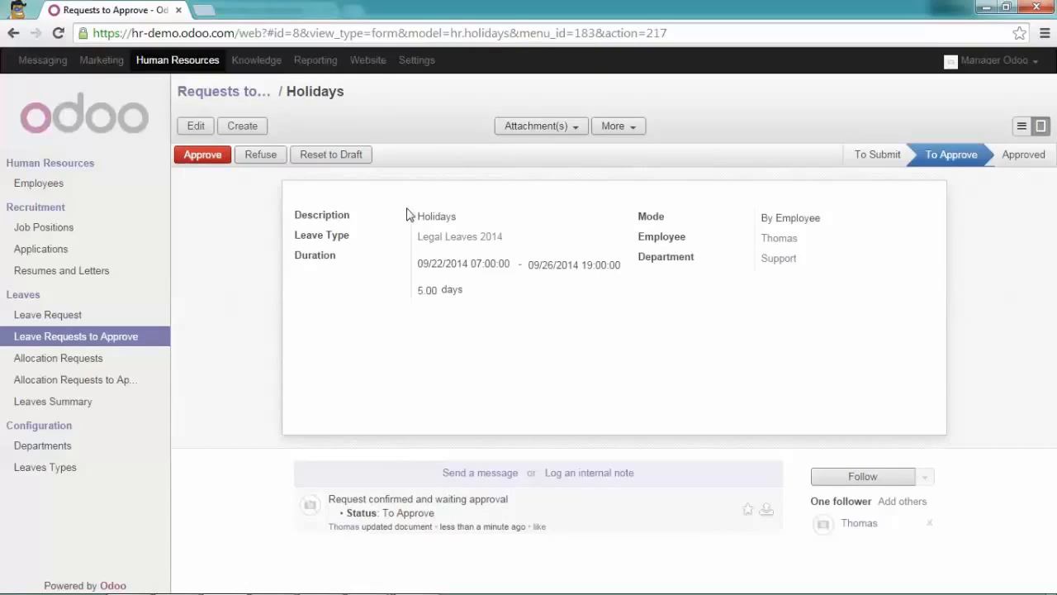
mouse_move(235, 183)
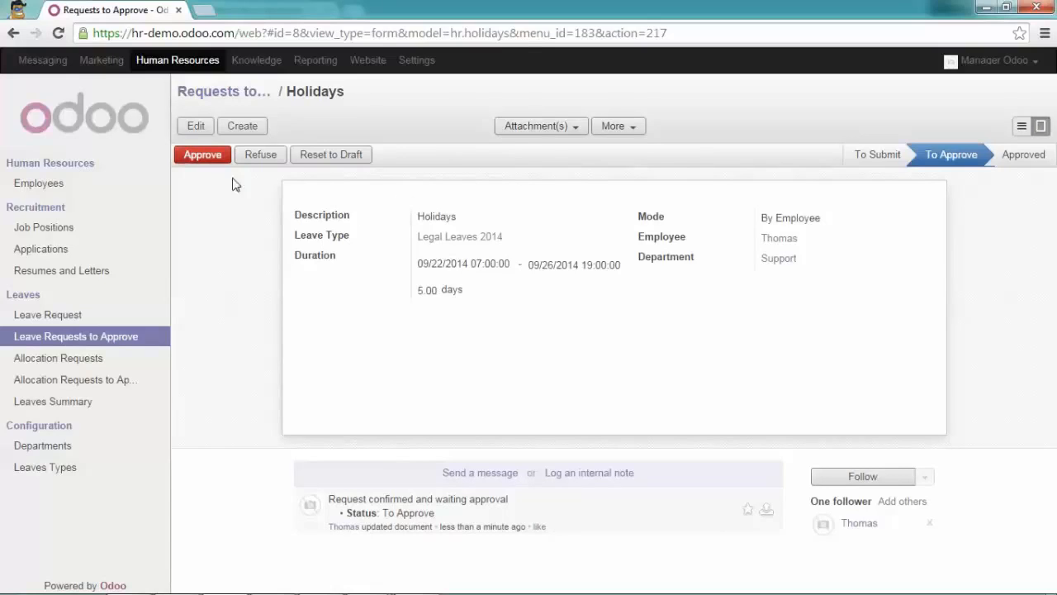
left_click(202, 155)
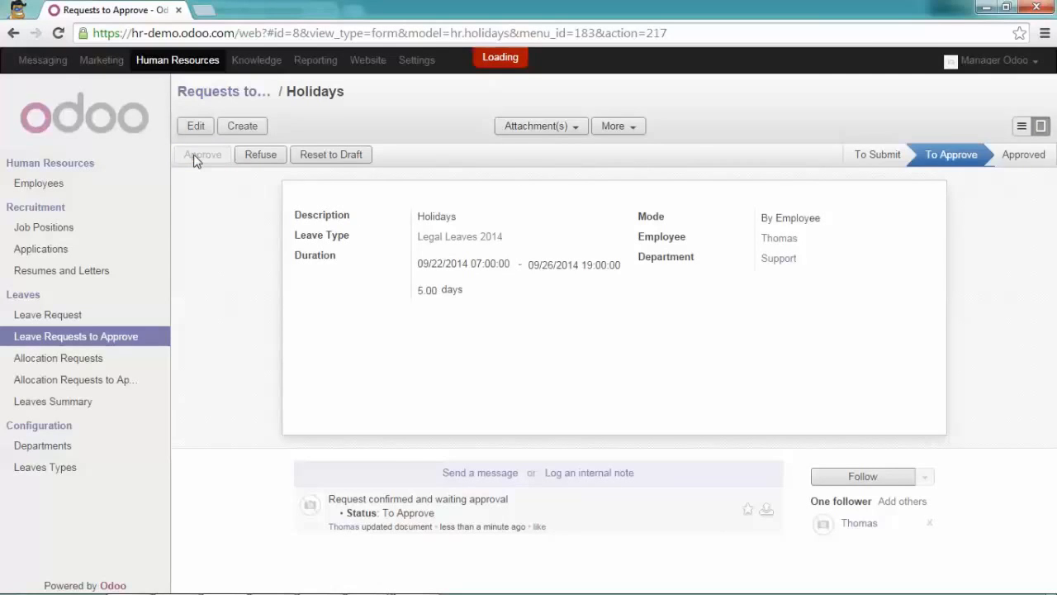
left_click(202, 156)
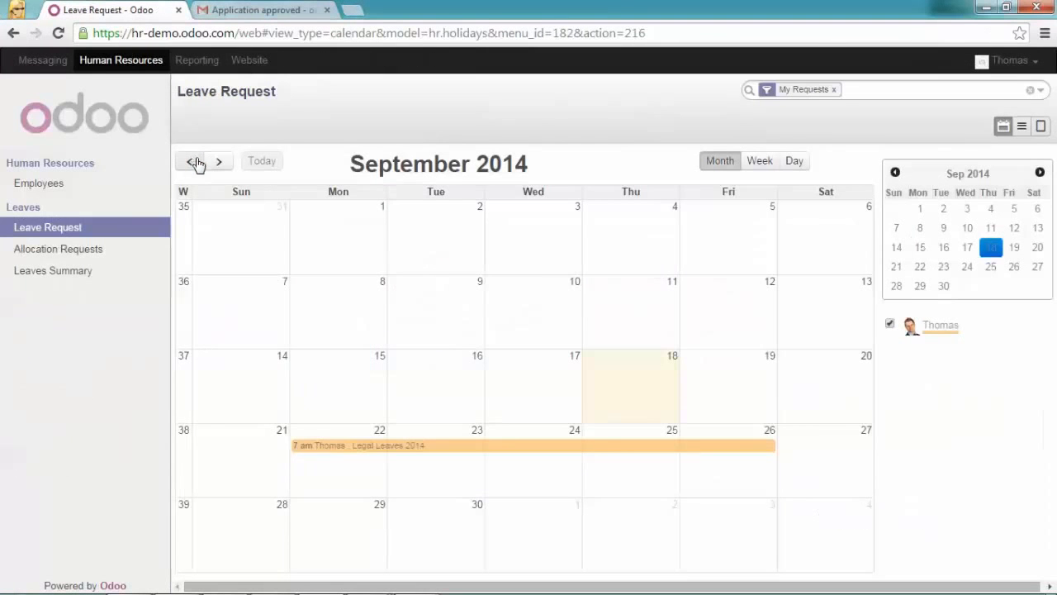
- Reload as Thomas and view the Leaves Summary showing 5 days taken, 15 of 20 remaining
left_click(58, 33)
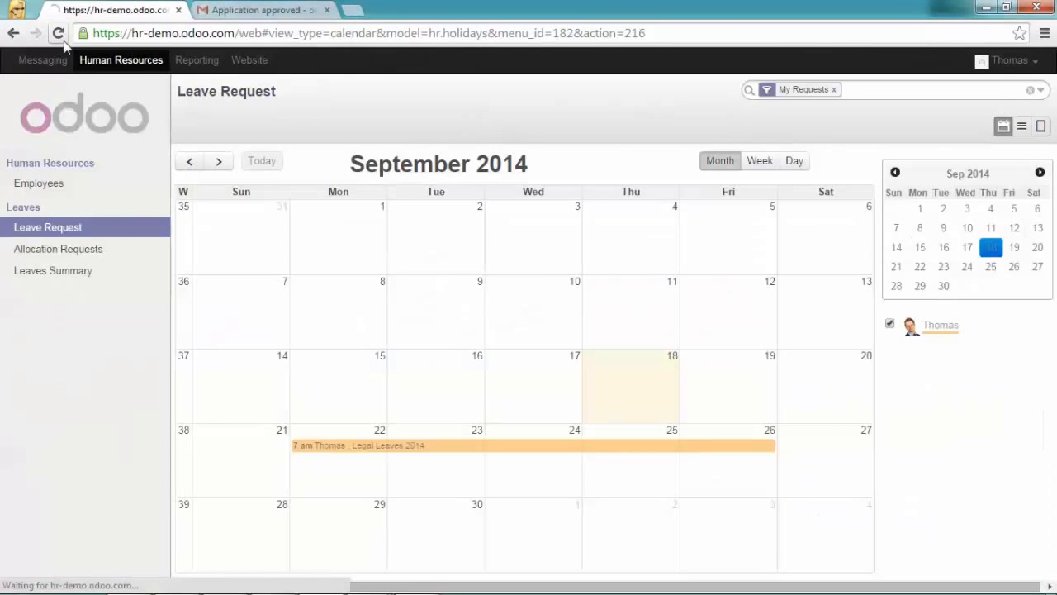
left_click(57, 33)
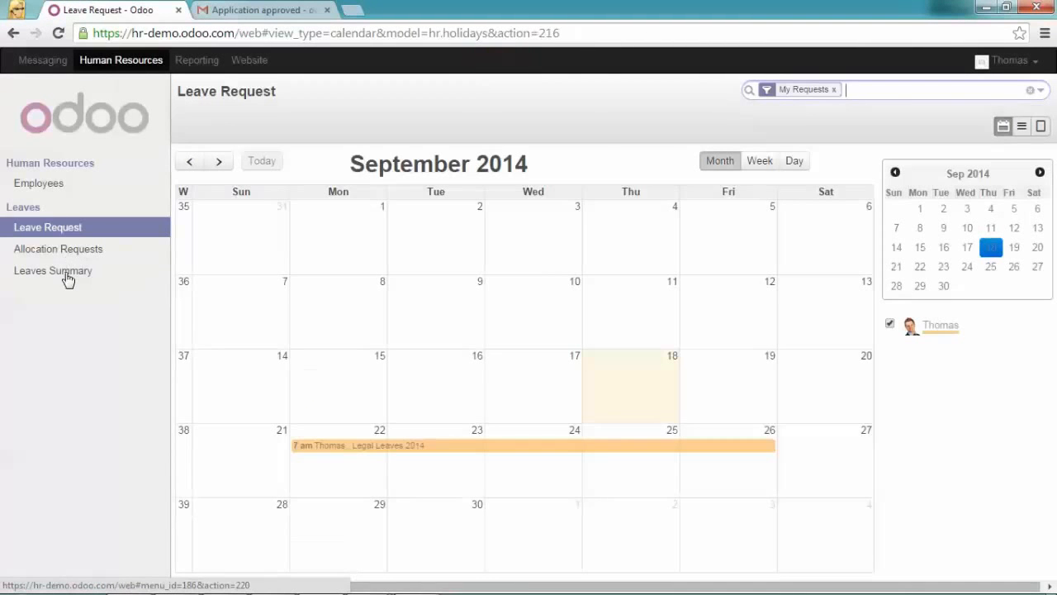
left_click(53, 271)
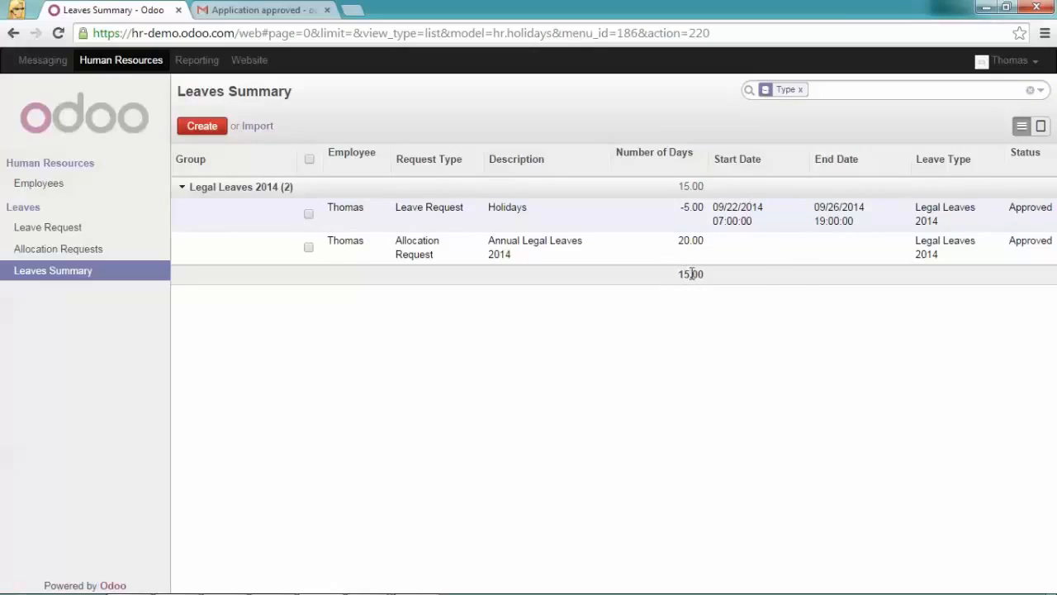
mouse_move(700, 271)
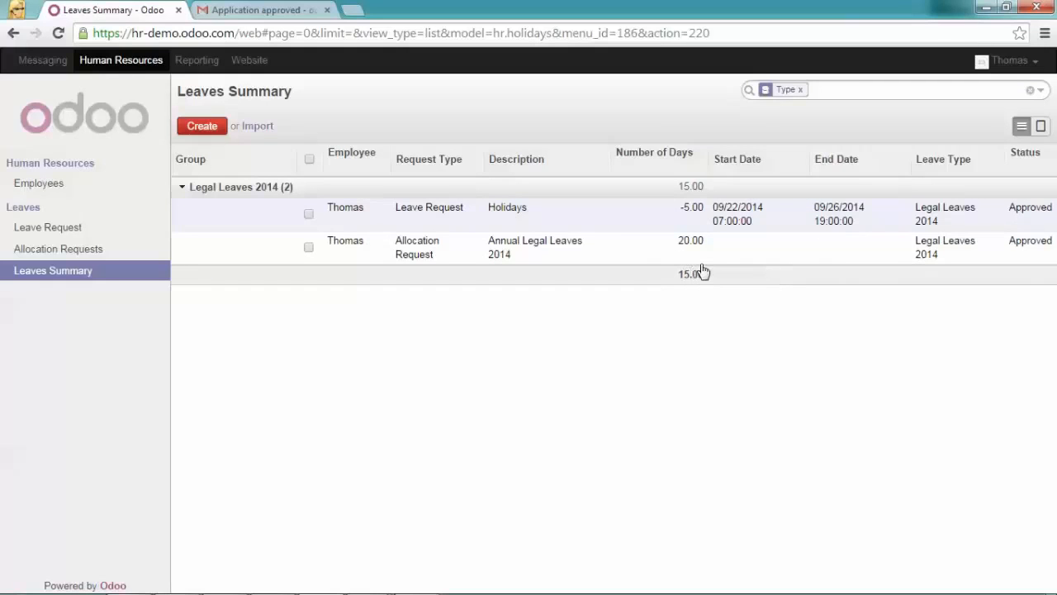